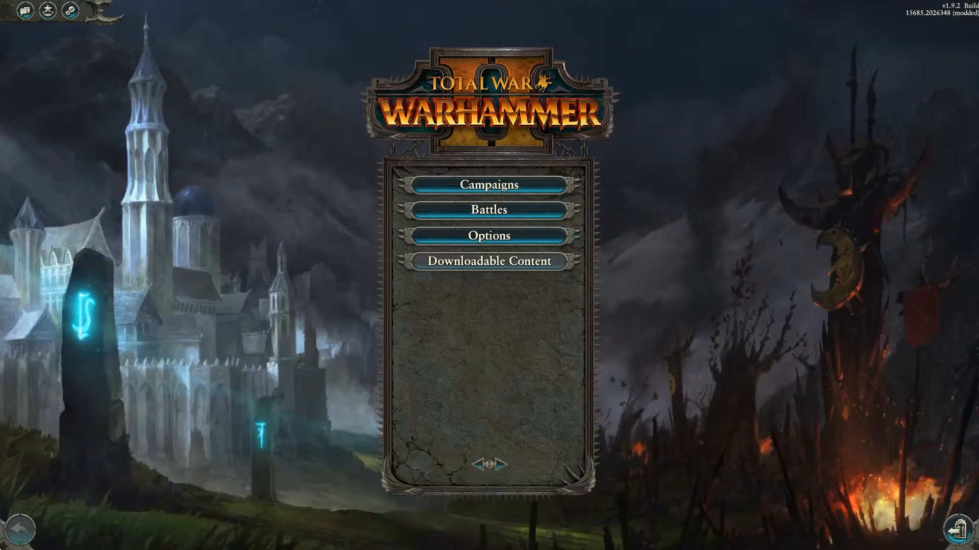
Go from the main menu through Battles into Custom Battle setup
{"action": "left_click", "coordinate": [488, 212]}
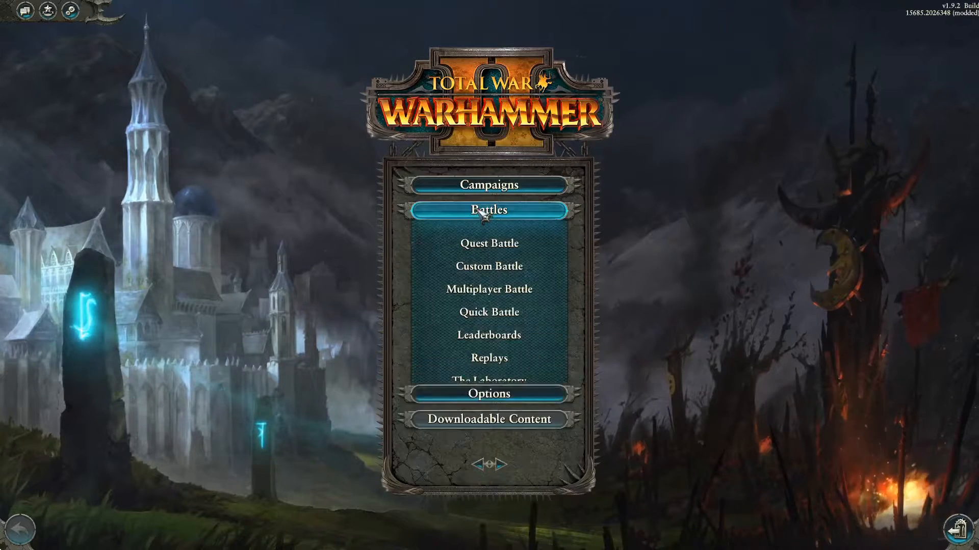
{"action": "mouse_move", "coordinate": [489, 274]}
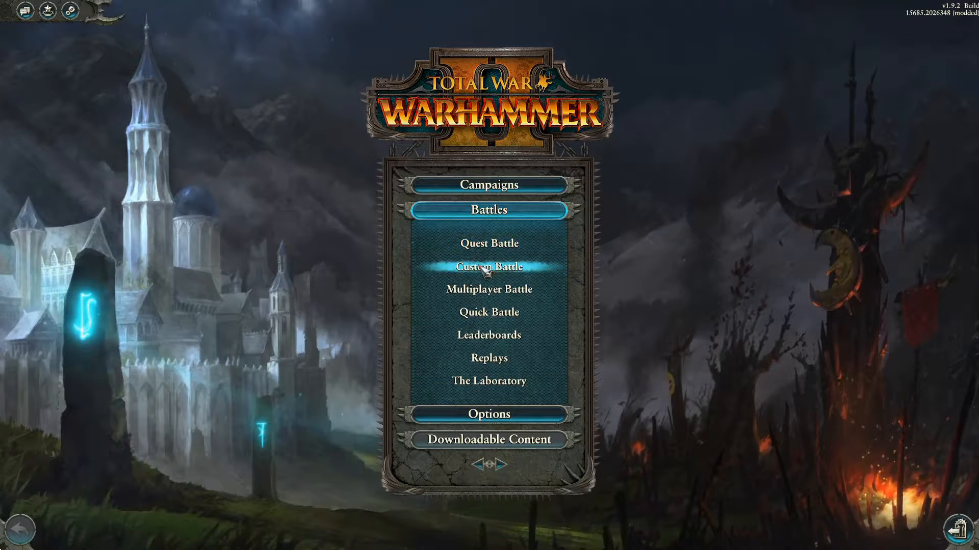
{"action": "left_click", "coordinate": [488, 267]}
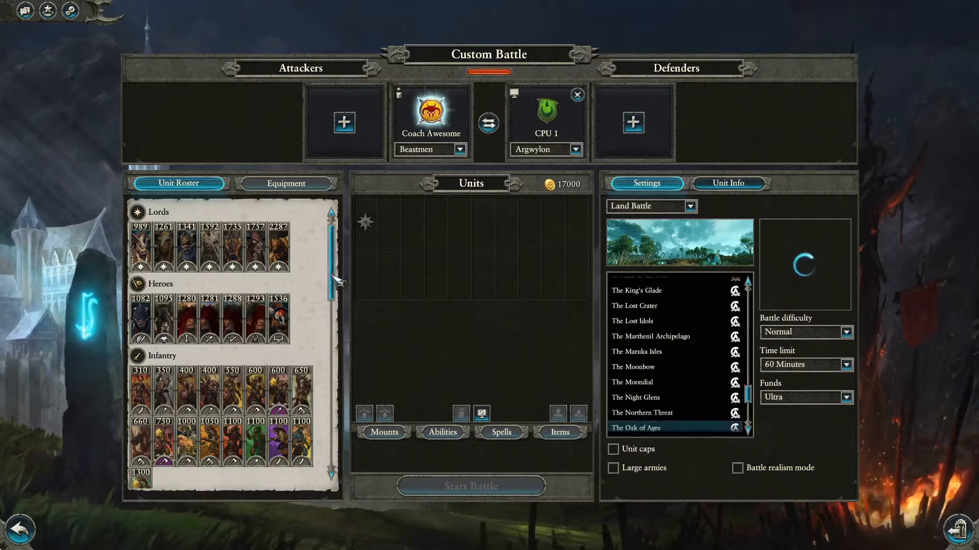
{"action": "scroll", "scroll_direction": "down", "scroll_amount": 3}
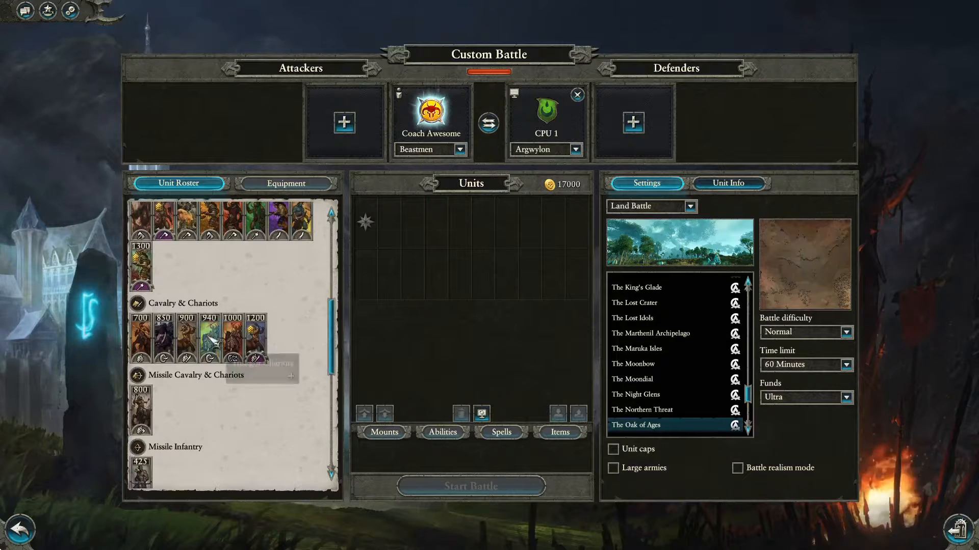
{"action": "mouse_move", "coordinate": [163, 342]}
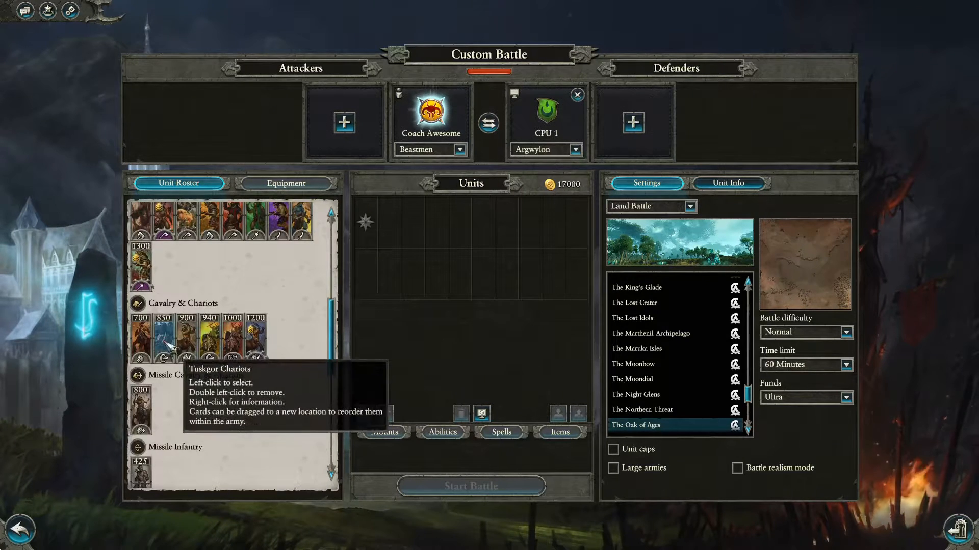
{"action": "mouse_move", "coordinate": [330, 353]}
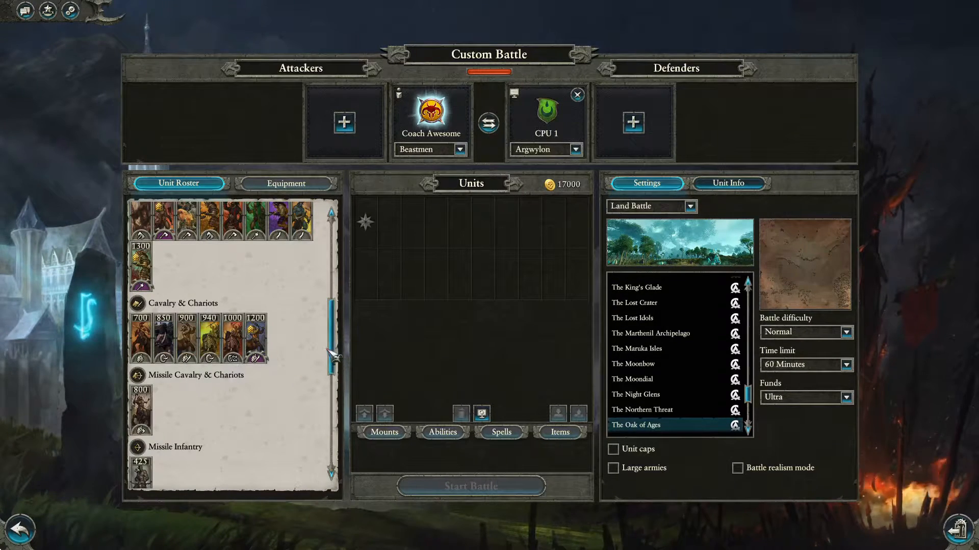
{"action": "scroll", "scroll_direction": "down", "scroll_amount": 3}
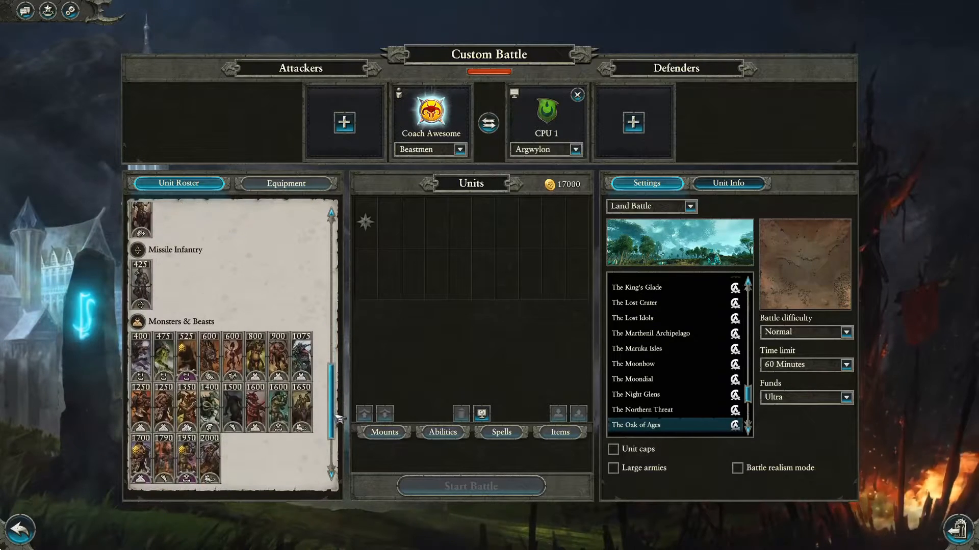
{"action": "mouse_move", "coordinate": [256, 404]}
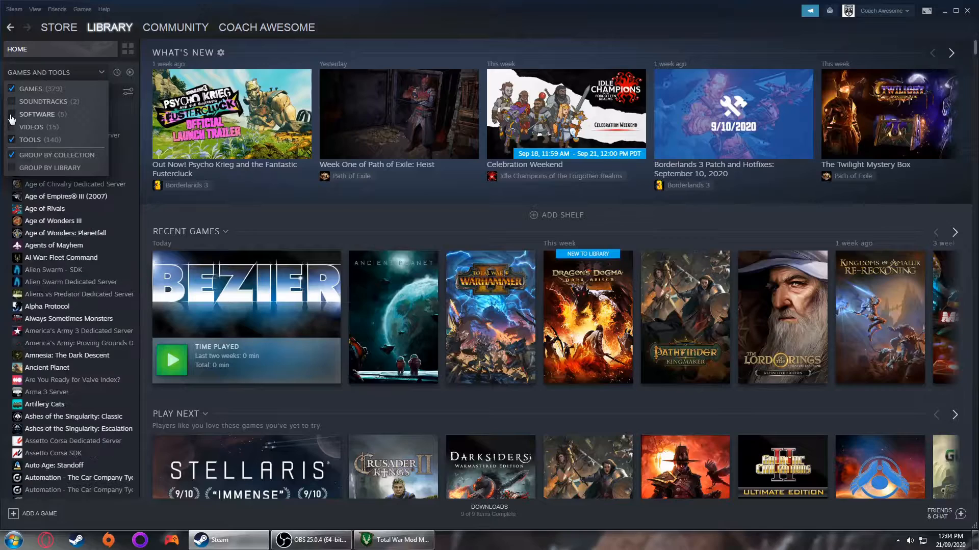
Filter the Steam library to Tools only and browse to the steamapps workshop folder
{"action": "left_click", "coordinate": [10, 88]}
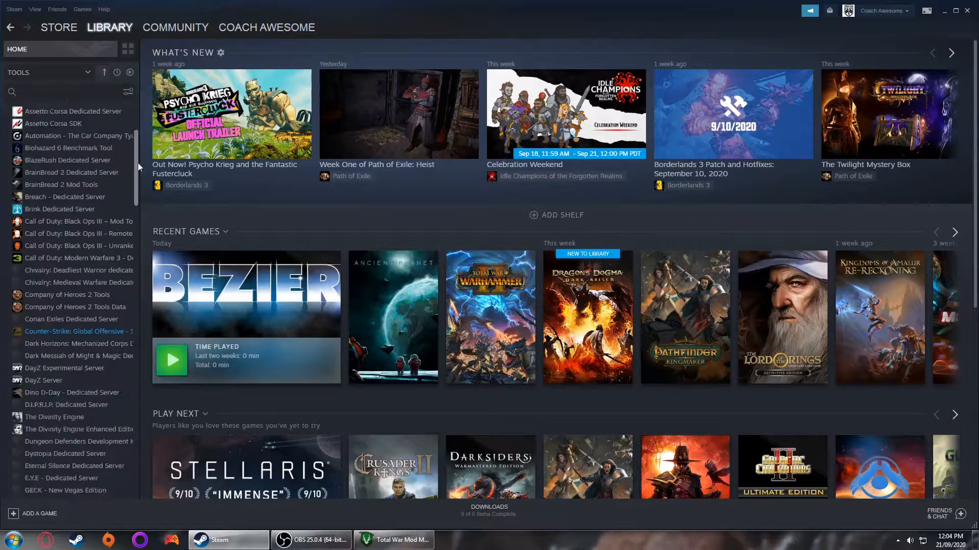
{"action": "scroll", "scroll_direction": "down", "scroll_amount": 3}
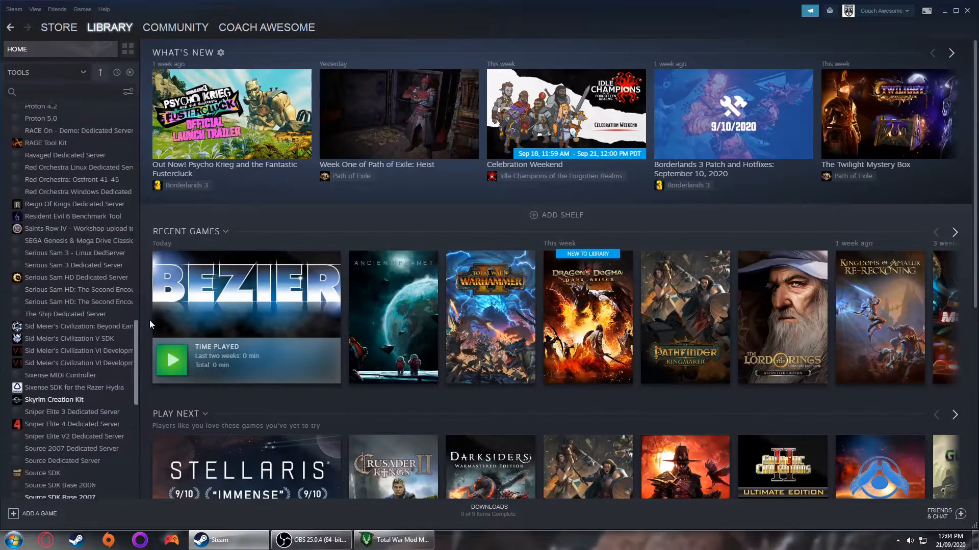
{"action": "scroll", "scroll_direction": "down", "scroll_amount": 3}
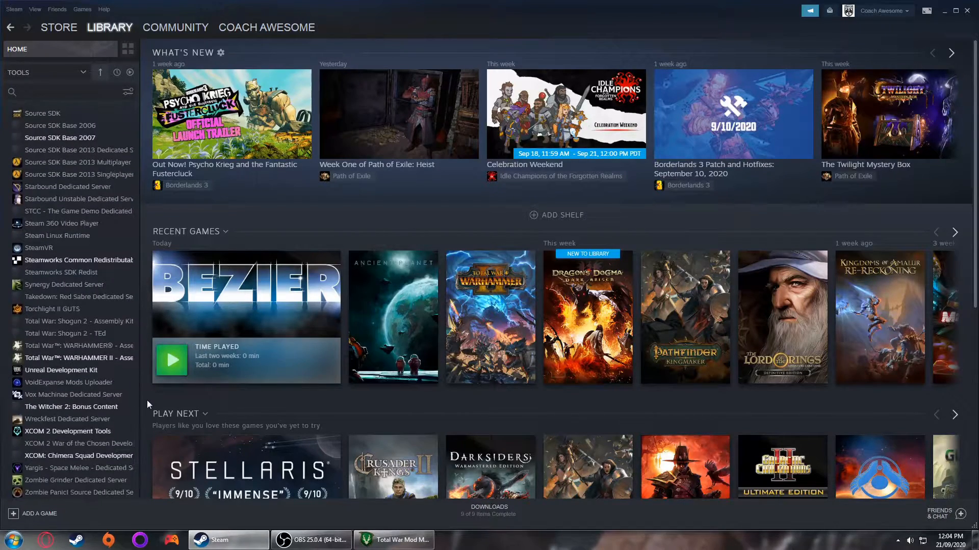
{"action": "left_click", "coordinate": [79, 358]}
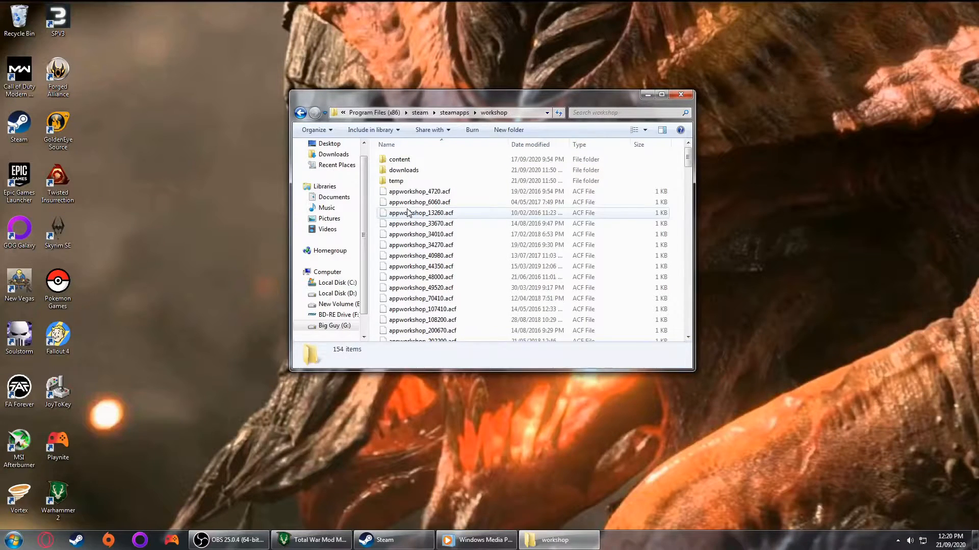
Enter the workshop content folder and look inside the 1213210 and 392110 folders
{"action": "double_click", "coordinate": [398, 159]}
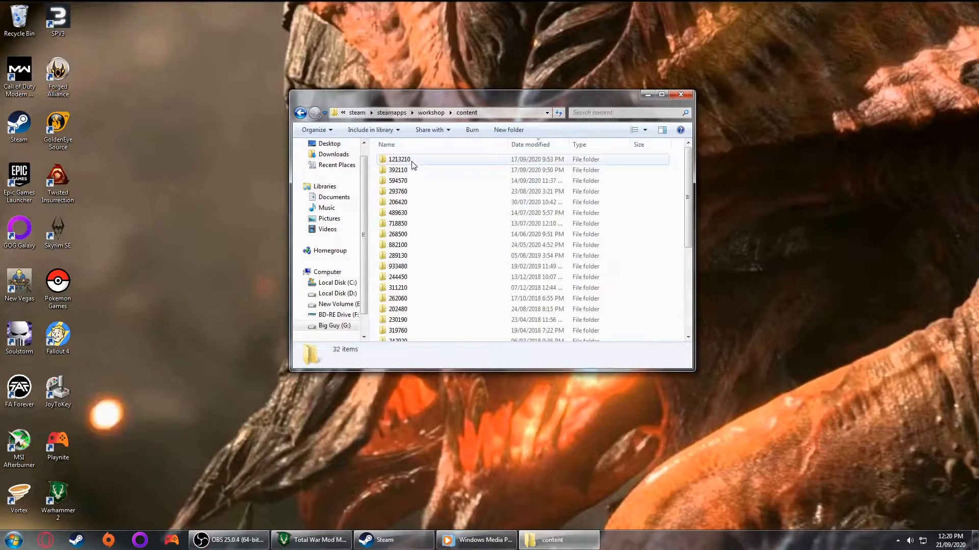
{"action": "double_click", "coordinate": [398, 159]}
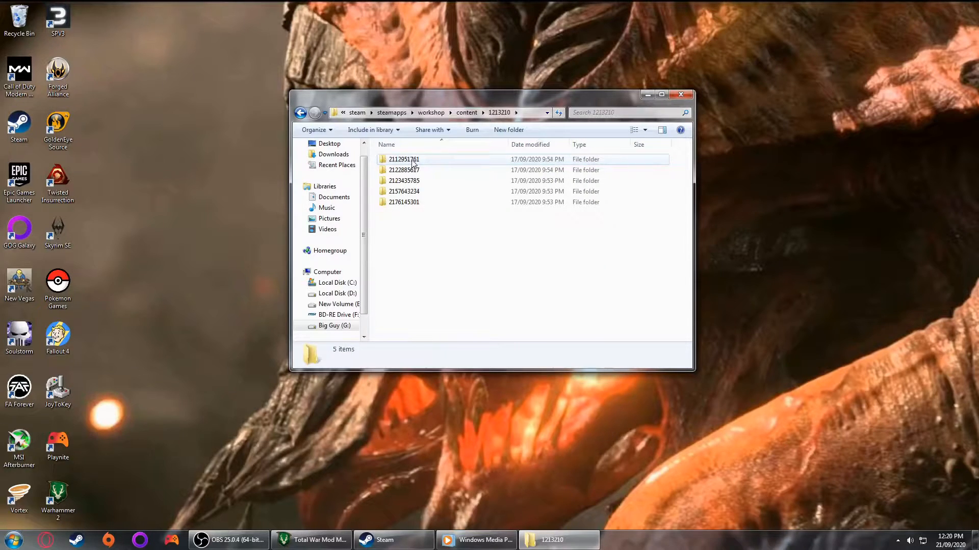
{"action": "left_click", "coordinate": [404, 159]}
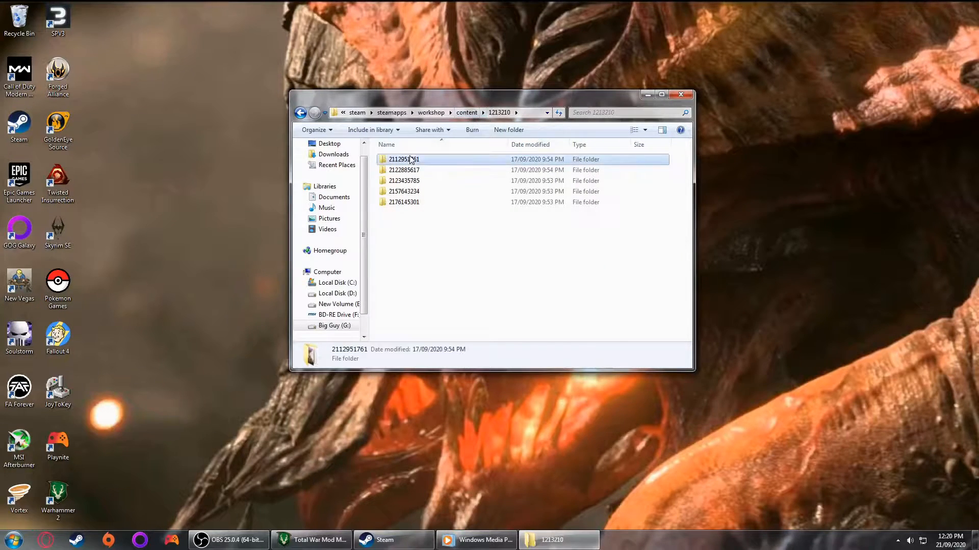
{"action": "left_click", "coordinate": [467, 112]}
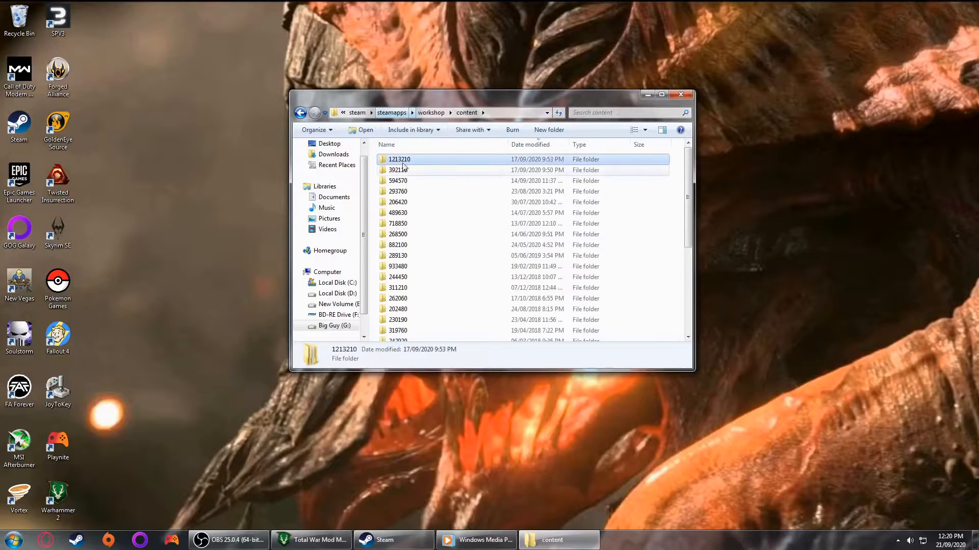
{"action": "double_click", "coordinate": [400, 169]}
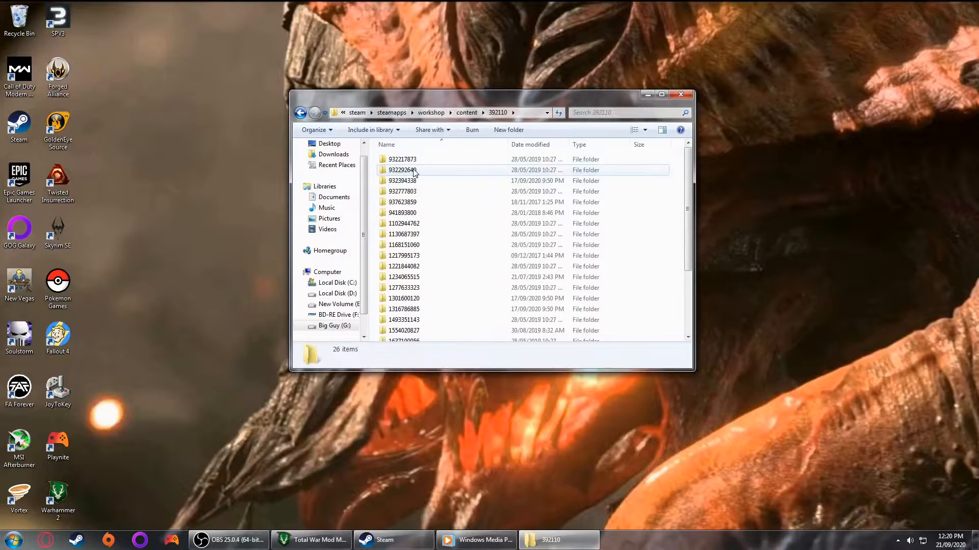
Enter the 594570 content folder and browse into one of its mod folders
{"action": "scroll", "scroll_direction": "down", "scroll_amount": 3}
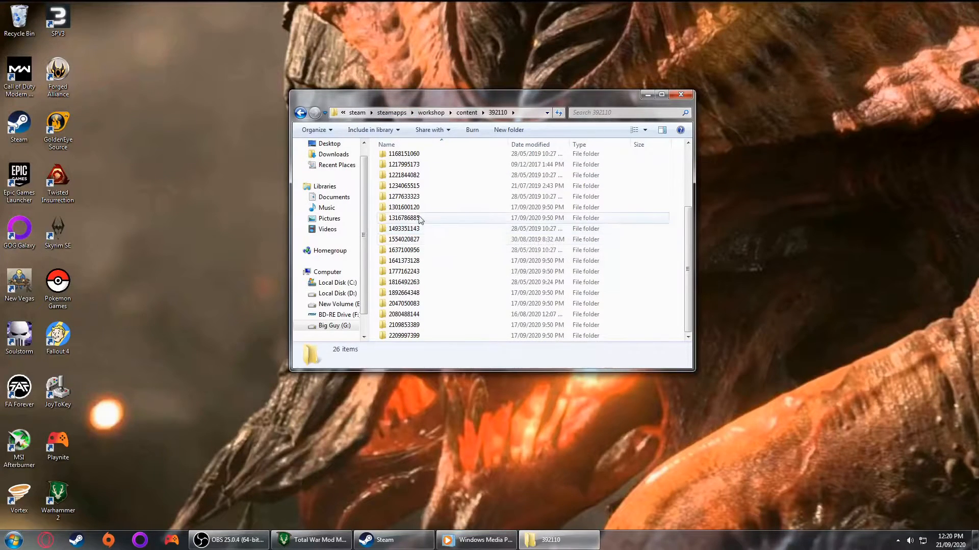
{"action": "double_click", "coordinate": [404, 217]}
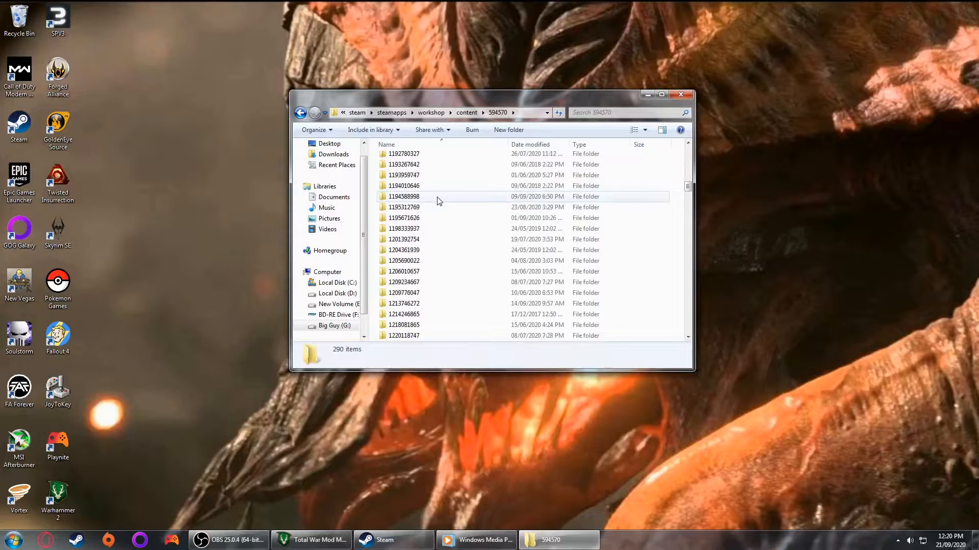
{"action": "scroll", "scroll_direction": "down", "scroll_amount": 3}
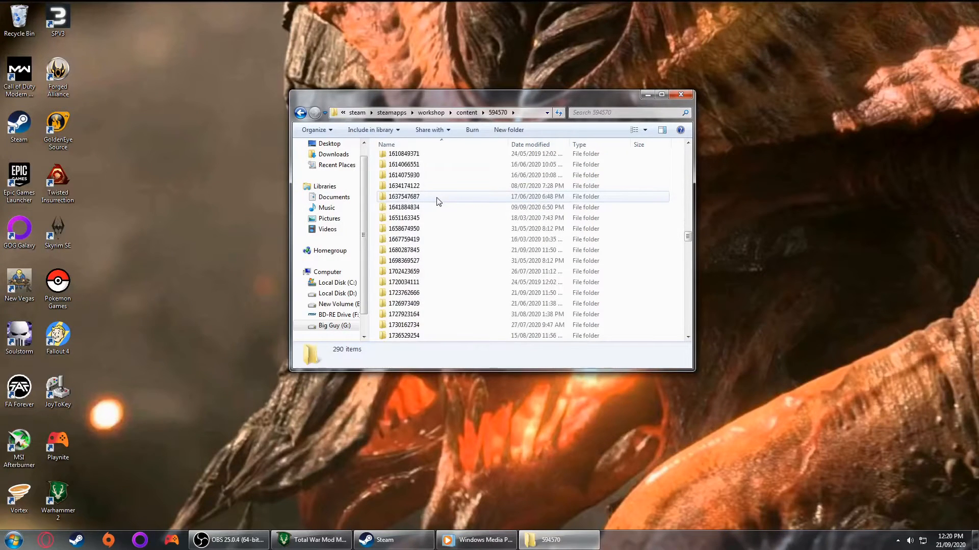
{"action": "scroll", "scroll_direction": "down", "scroll_amount": 3}
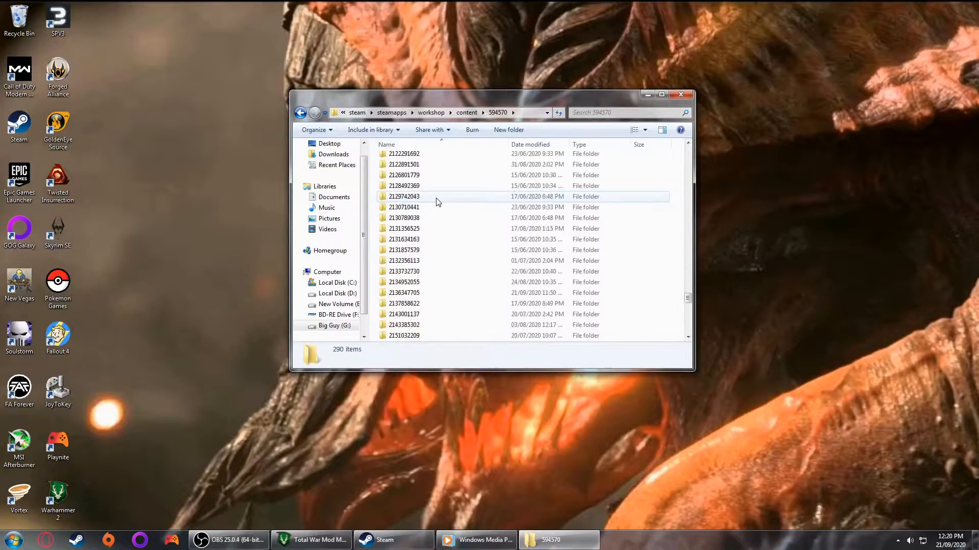
{"action": "double_click", "coordinate": [403, 197]}
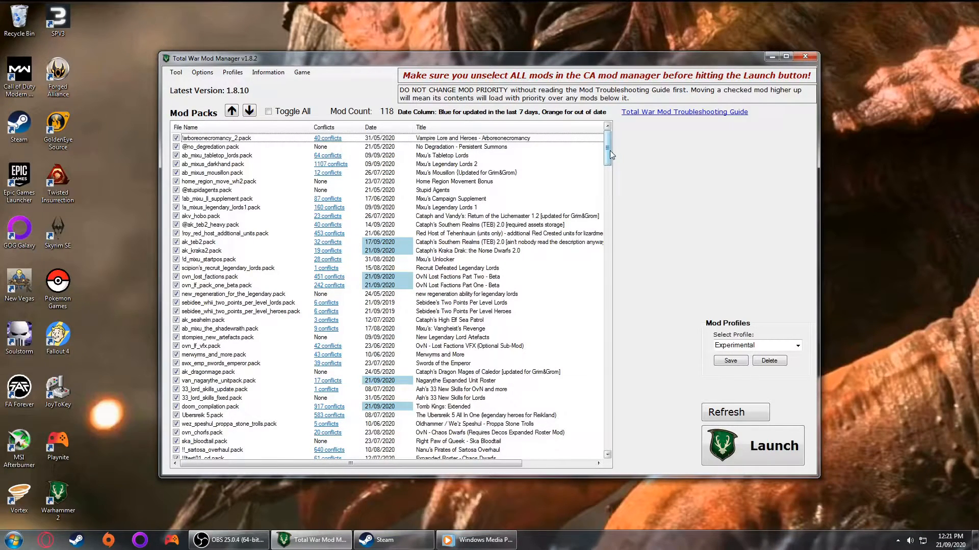
Locate tanit_vanilla.pack in the mod list and bring up its actions to edit it in Pack File Manager
{"action": "scroll", "scroll_direction": "down", "scroll_amount": 3}
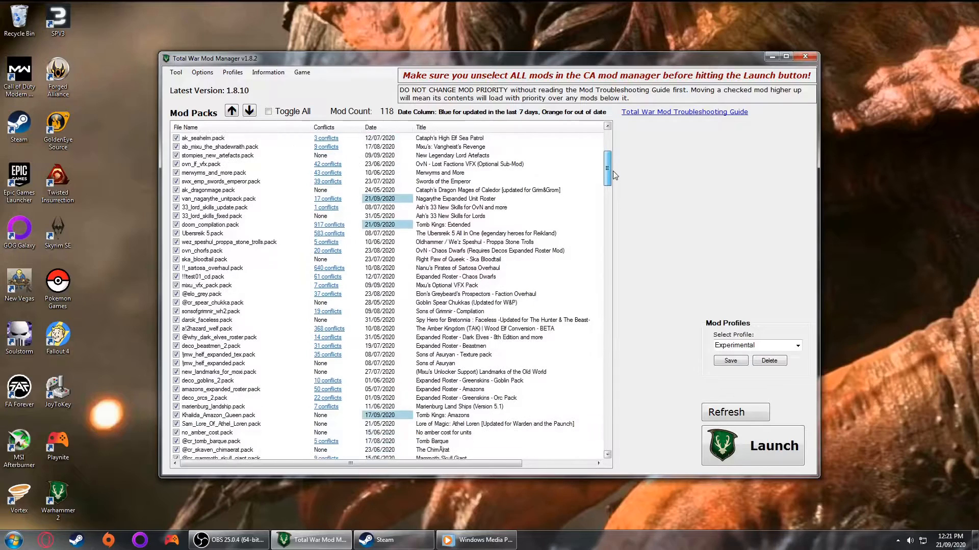
{"action": "scroll", "scroll_direction": "down", "scroll_amount": 3}
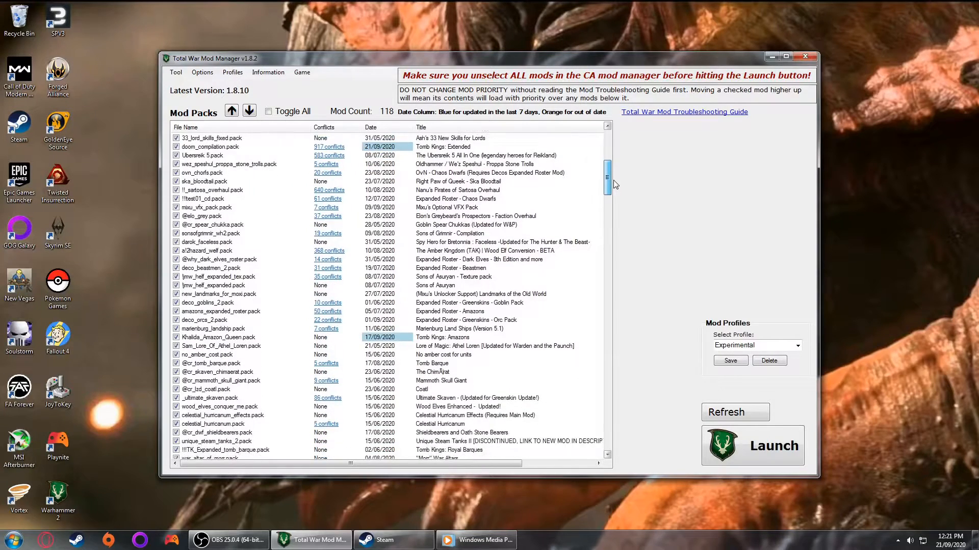
{"action": "scroll", "scroll_direction": "down", "scroll_amount": 3}
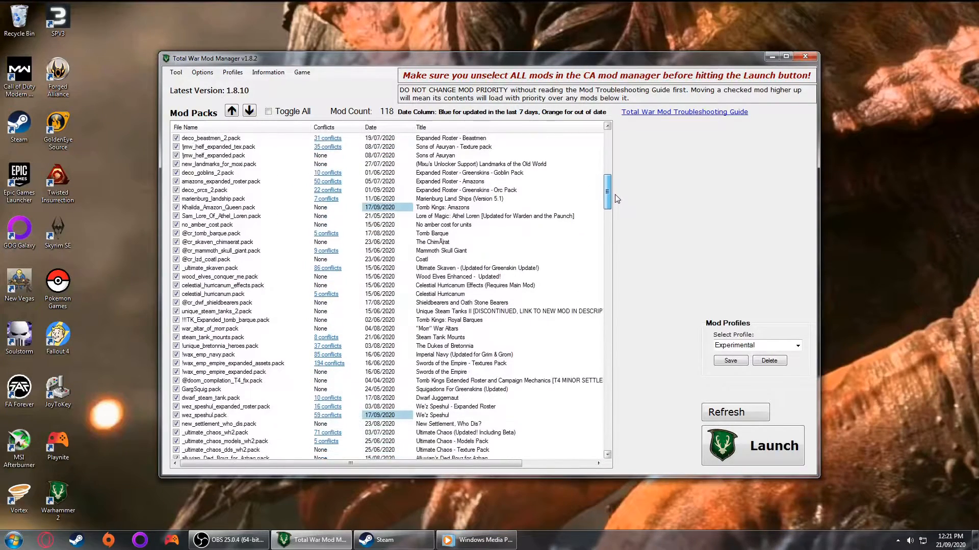
{"action": "scroll", "scroll_direction": "down", "scroll_amount": 3}
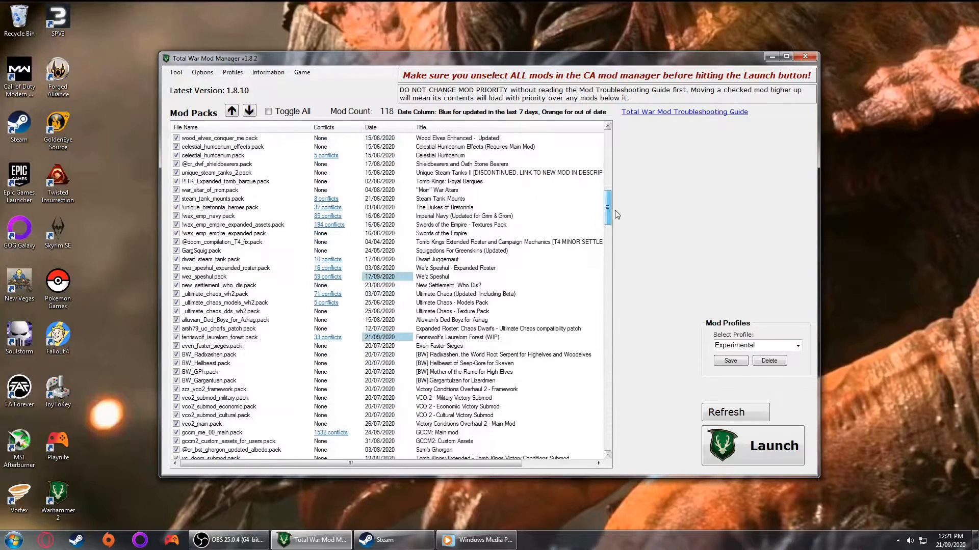
{"action": "scroll", "scroll_direction": "down", "scroll_amount": 3}
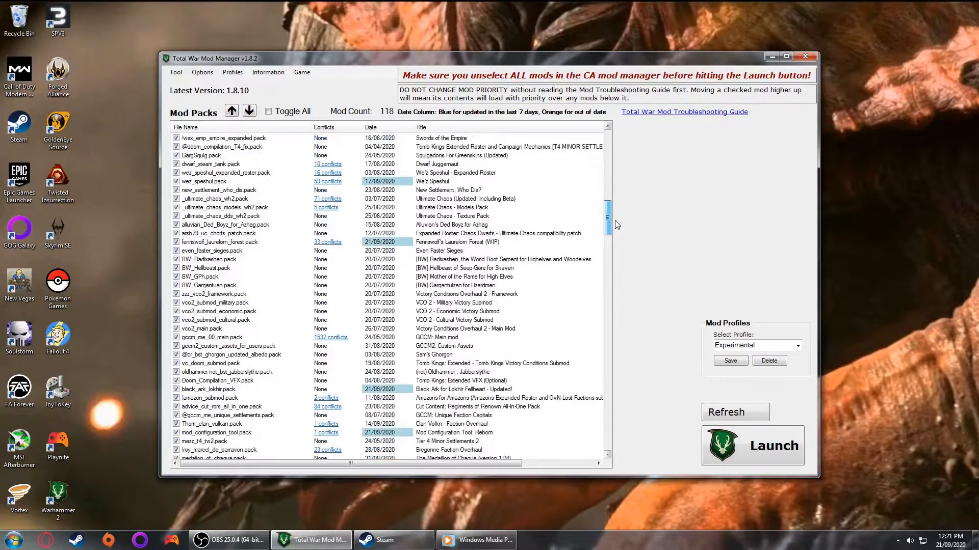
{"action": "scroll", "scroll_direction": "down", "scroll_amount": 3}
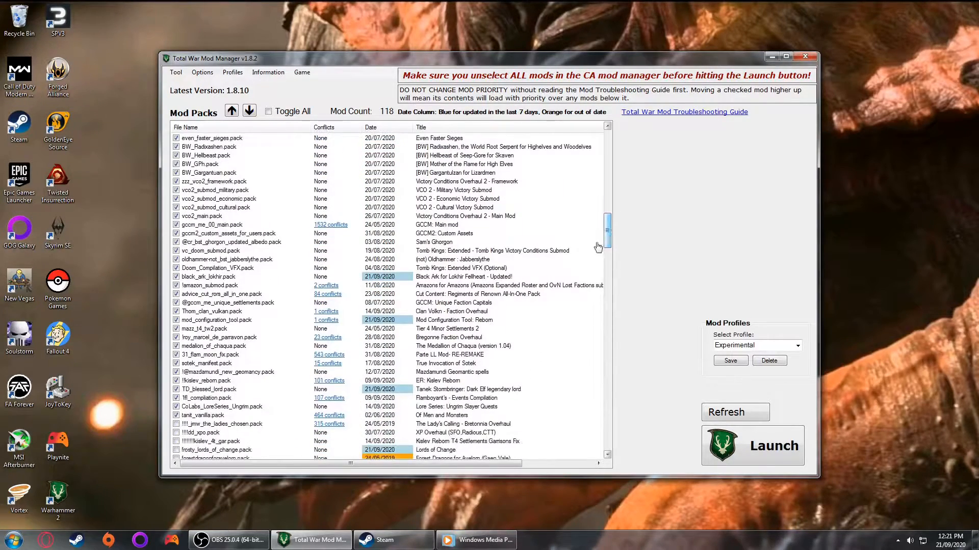
{"action": "right_click", "coordinate": [201, 415]}
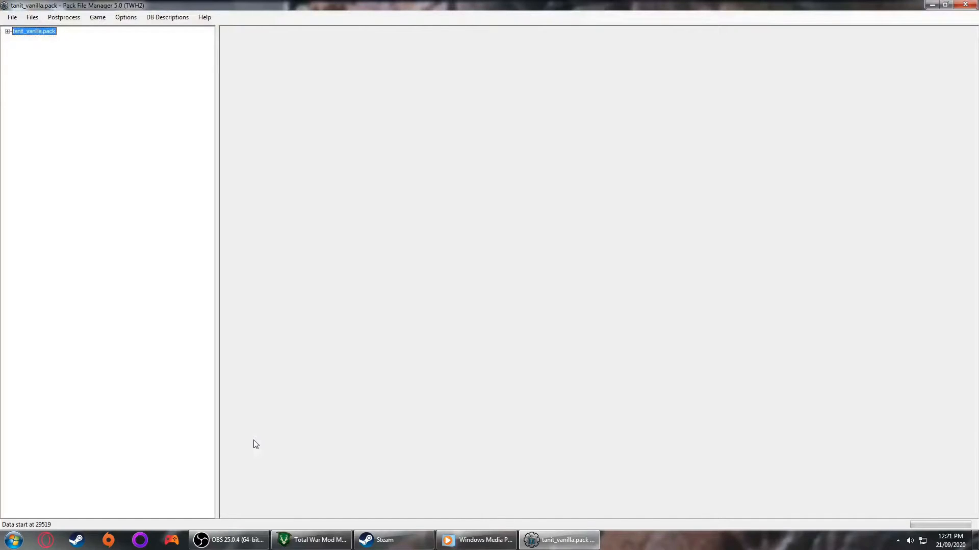
{"action": "mouse_move", "coordinate": [8, 53]}
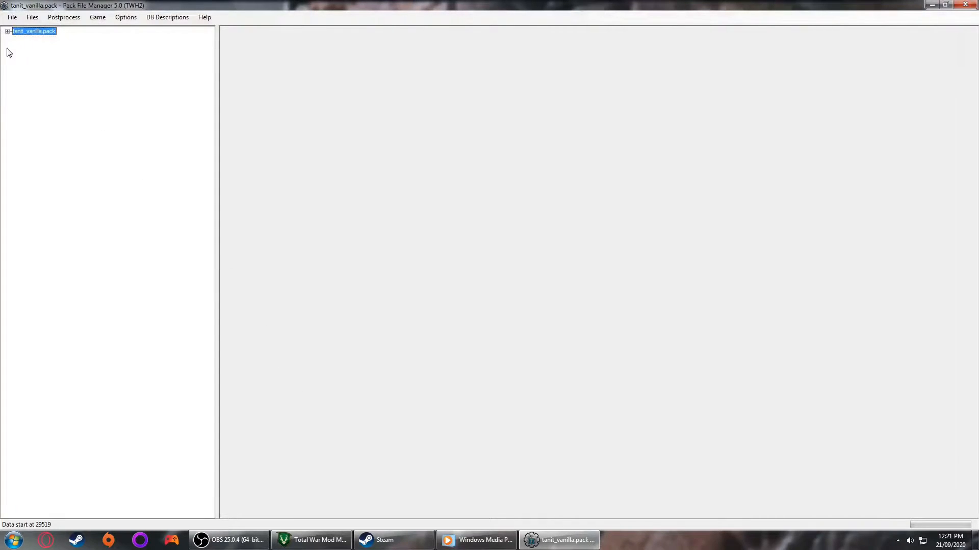
Expand tanit_vanilla.pack and its db folder to browse the full table list
{"action": "left_click", "coordinate": [5, 31]}
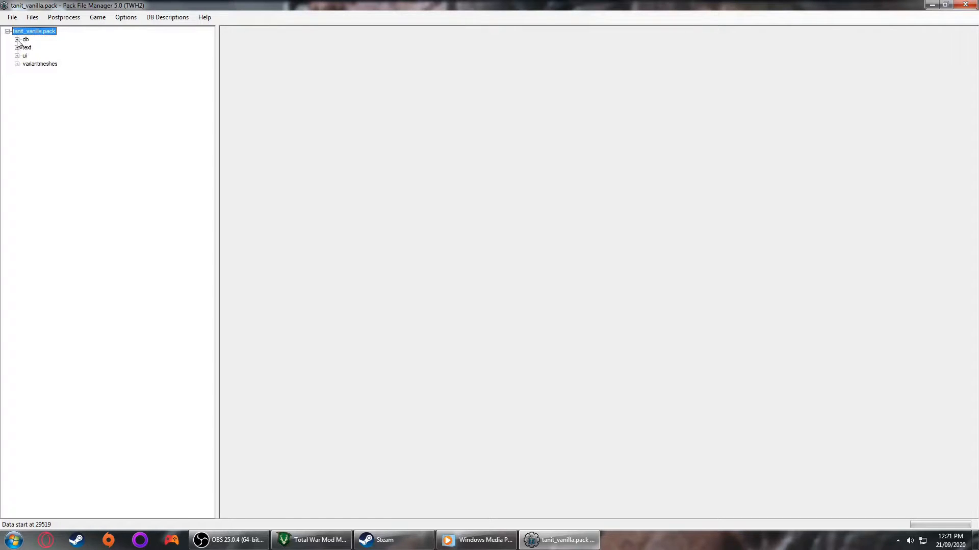
{"action": "left_click", "coordinate": [16, 38]}
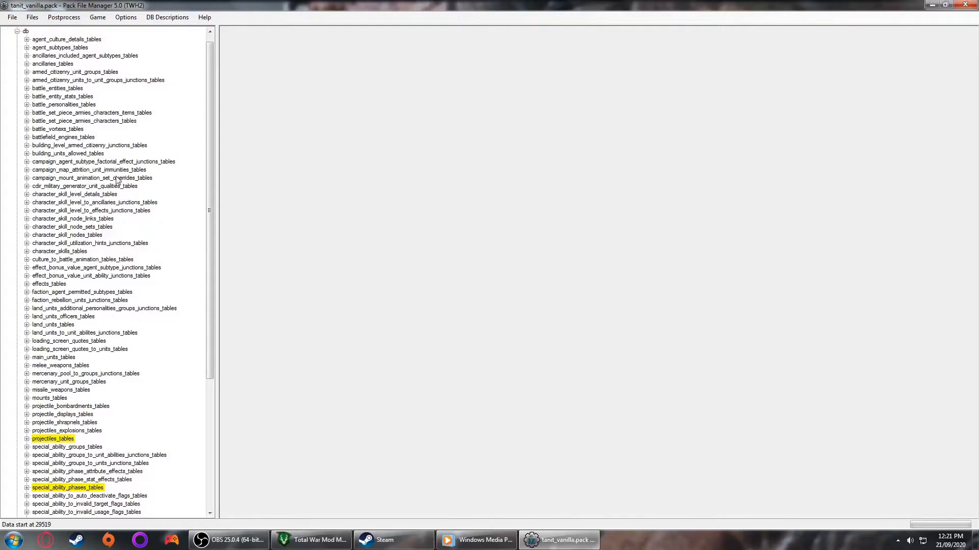
{"action": "mouse_move", "coordinate": [118, 179]}
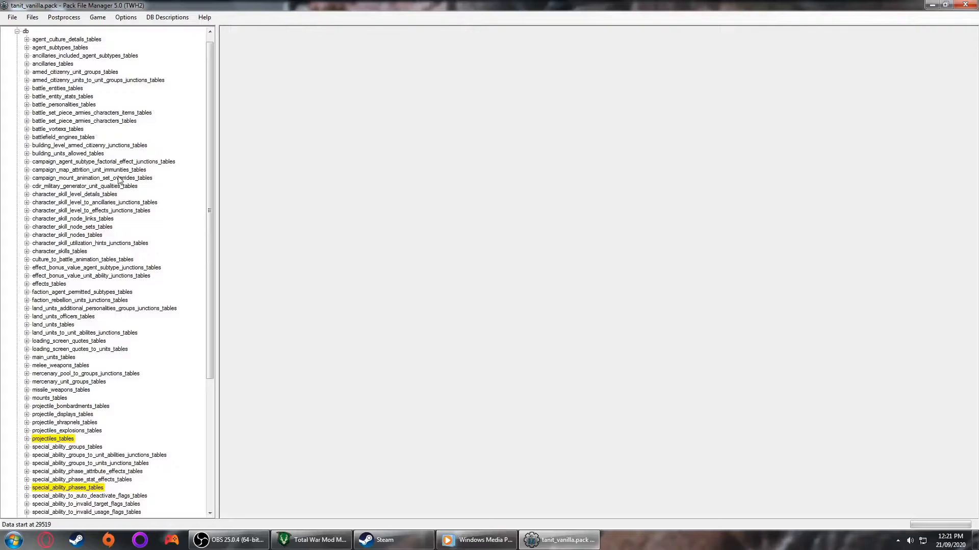
{"action": "mouse_move", "coordinate": [149, 242]}
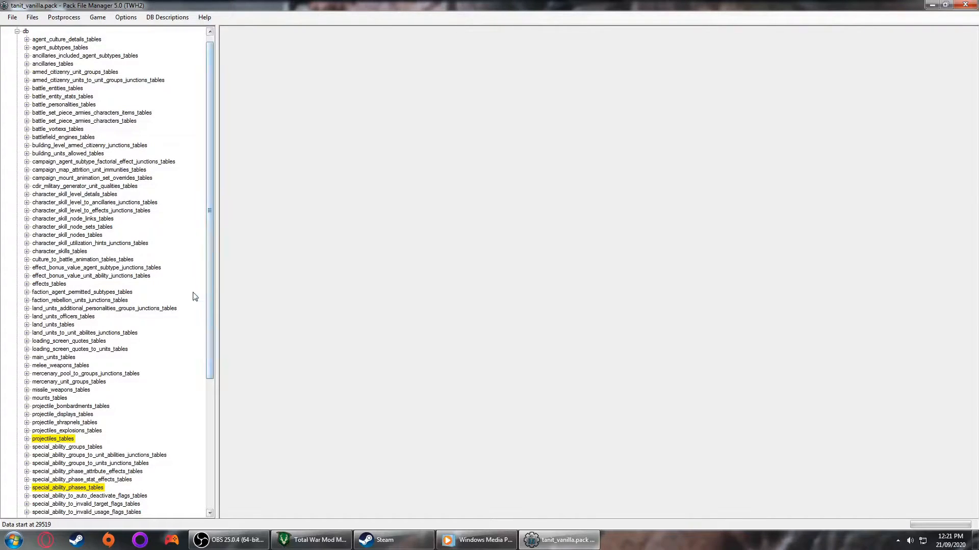
{"action": "scroll", "scroll_direction": "down", "scroll_amount": 3}
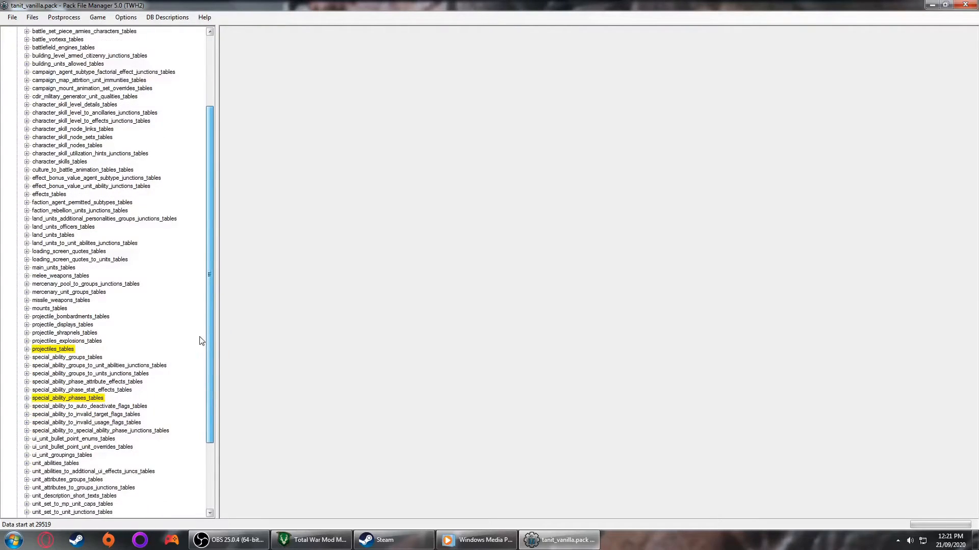
{"action": "scroll", "scroll_direction": "down", "scroll_amount": 3}
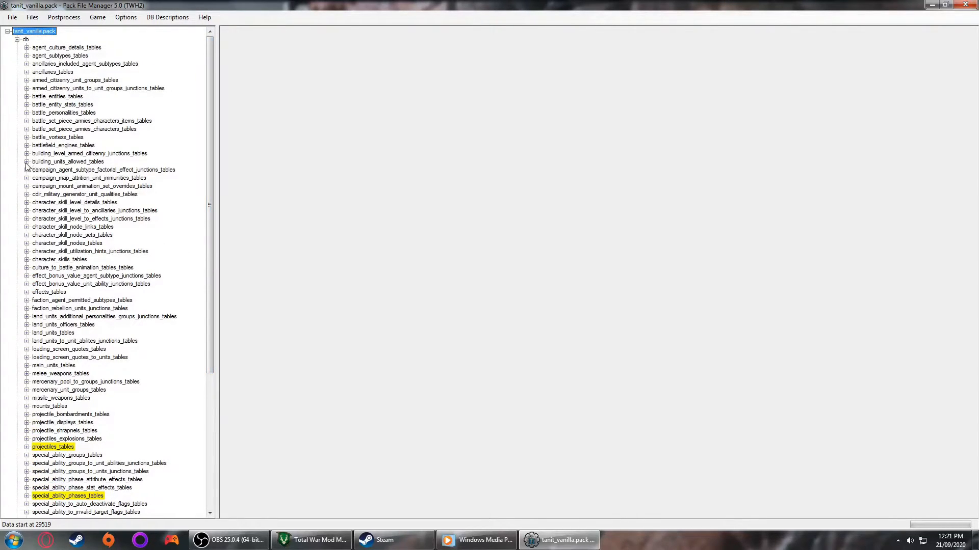
Select duplicate rows 2704001, 2704010 and 2704011 in the chs building_units_allowed table for removal
{"action": "left_click", "coordinate": [28, 161]}
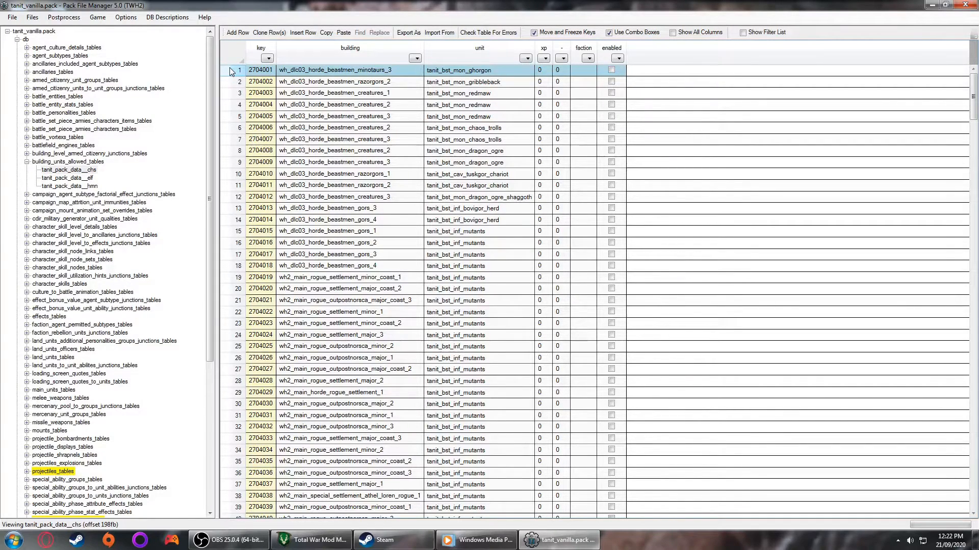
{"action": "left_click", "coordinate": [260, 173]}
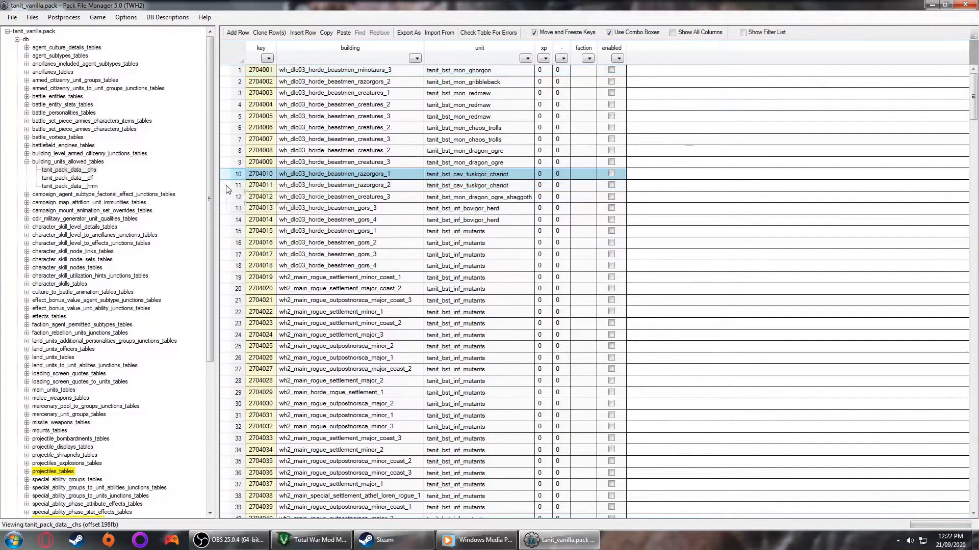
{"action": "left_click", "coordinate": [260, 185]}
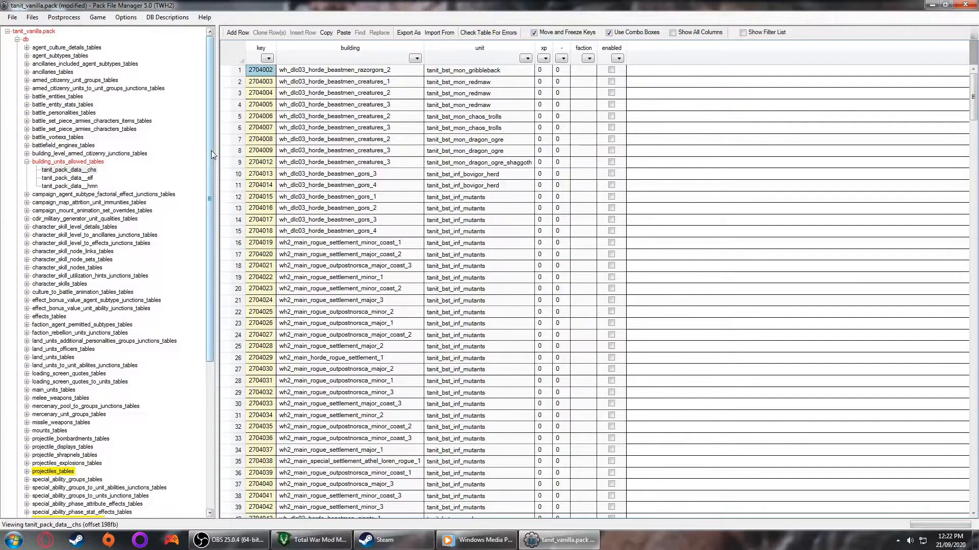
{"action": "scroll", "scroll_direction": "down", "scroll_amount": 3}
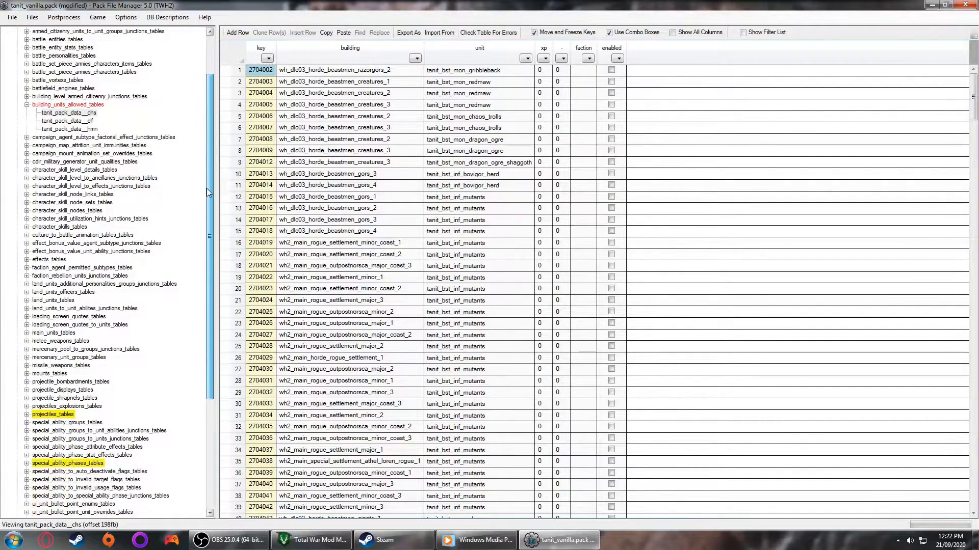
{"action": "scroll", "scroll_direction": "down", "scroll_amount": 3}
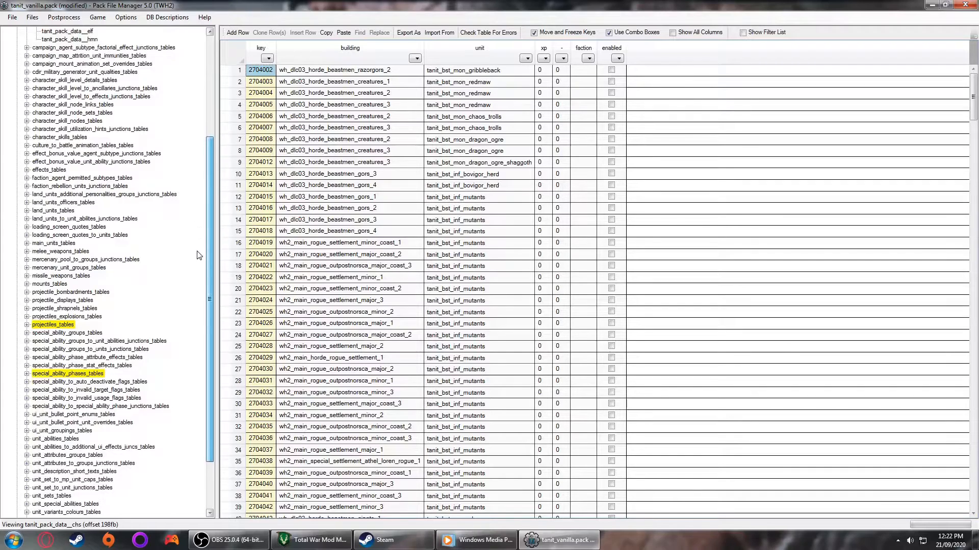
{"action": "scroll", "scroll_direction": "down", "scroll_amount": 3}
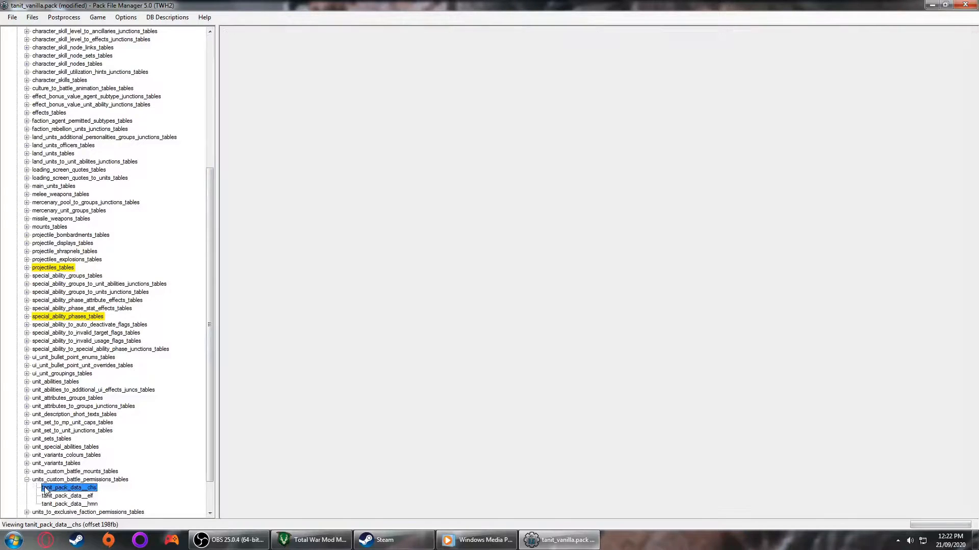
Compare the chs units_custom_battle_permissions table against the cleaned building_units_allowed chs table
{"action": "double_click", "coordinate": [61, 488]}
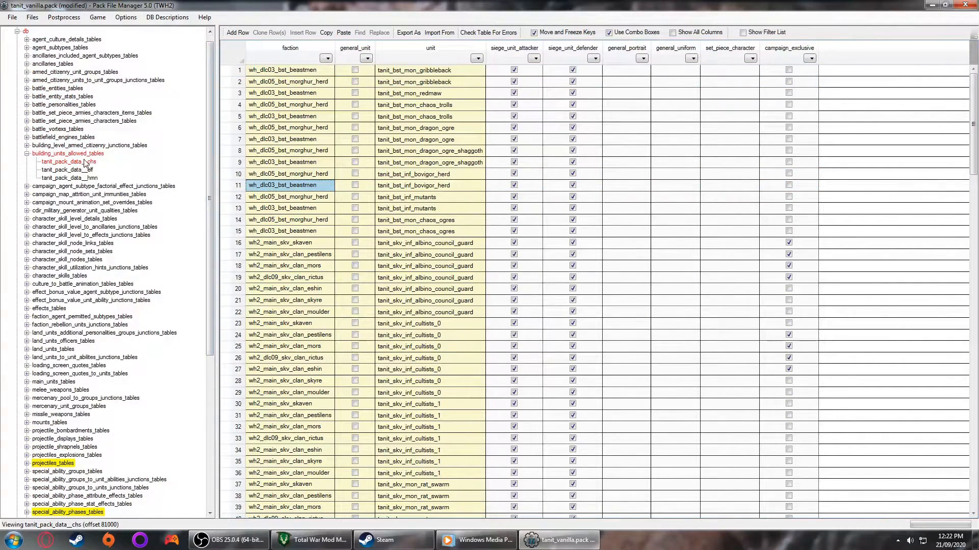
{"action": "left_click", "coordinate": [65, 161]}
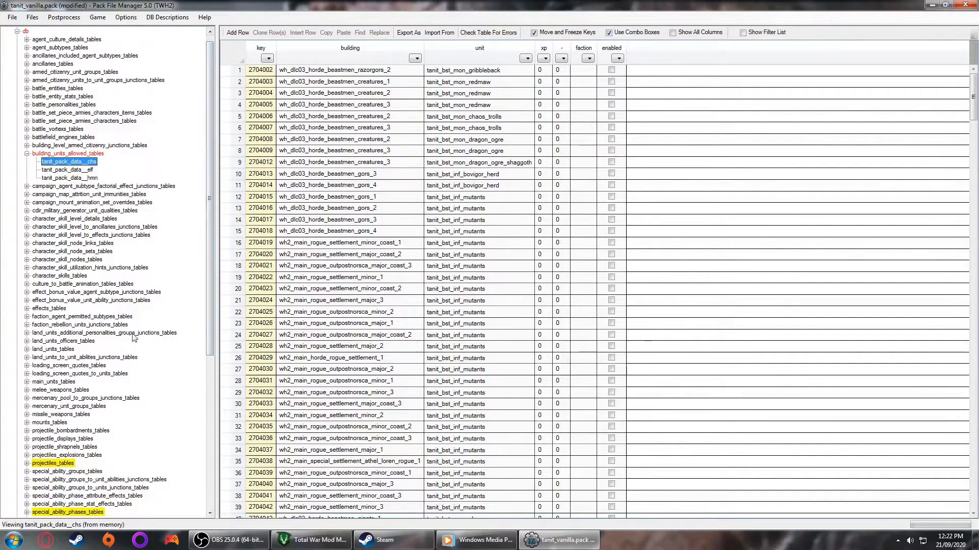
{"action": "scroll", "scroll_direction": "down", "scroll_amount": 3}
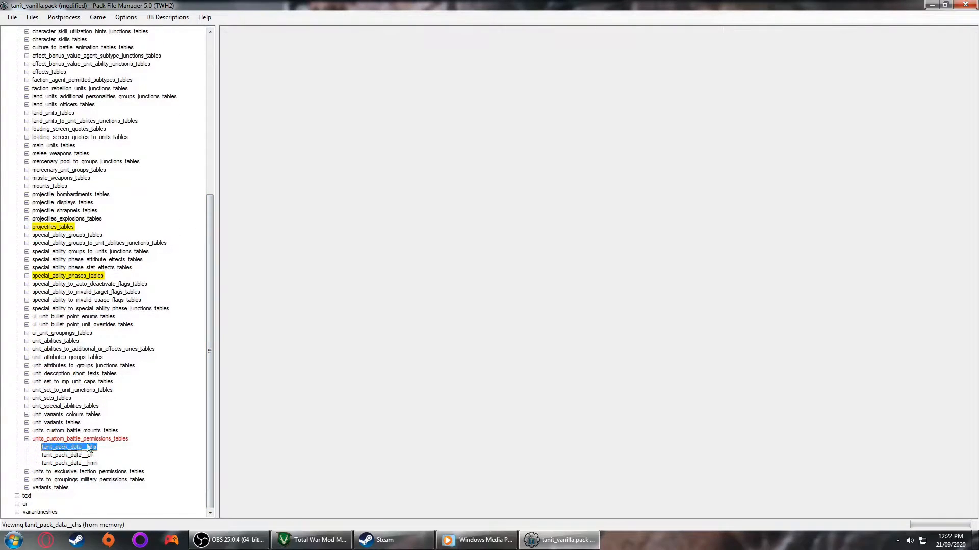
{"action": "double_click", "coordinate": [62, 448]}
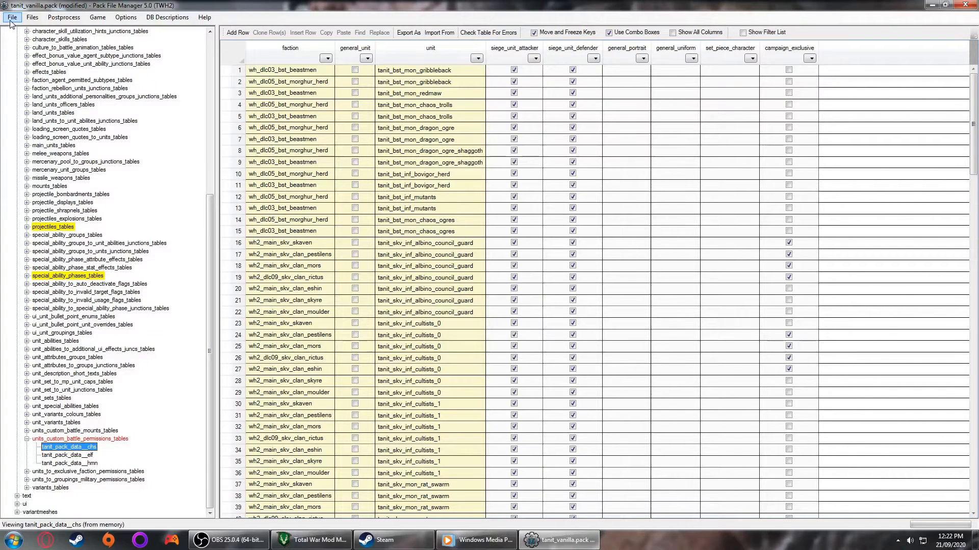
Save the pack as Edited_Men_and_Monsters.pack in the Total War WARHAMMER II data folder
{"action": "left_click", "coordinate": [12, 17]}
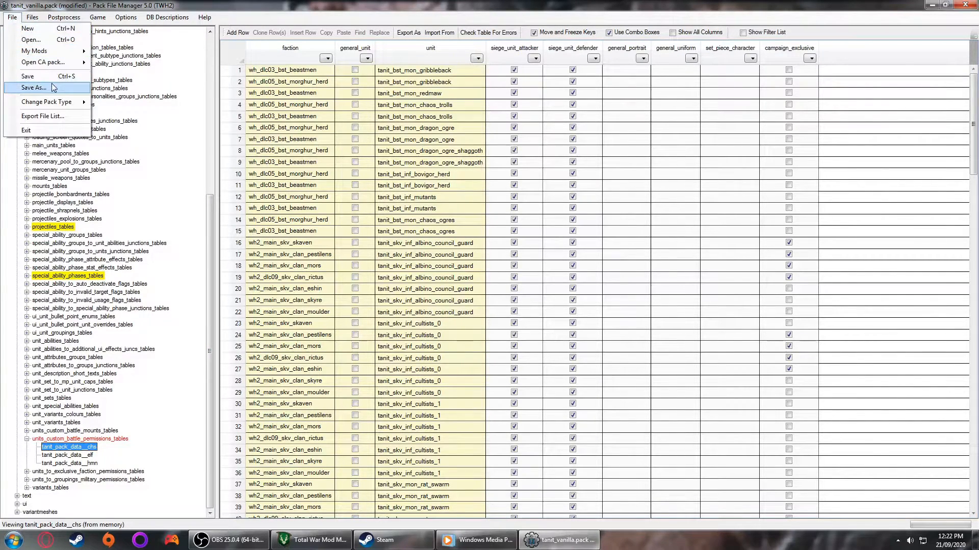
{"action": "left_click", "coordinate": [35, 88]}
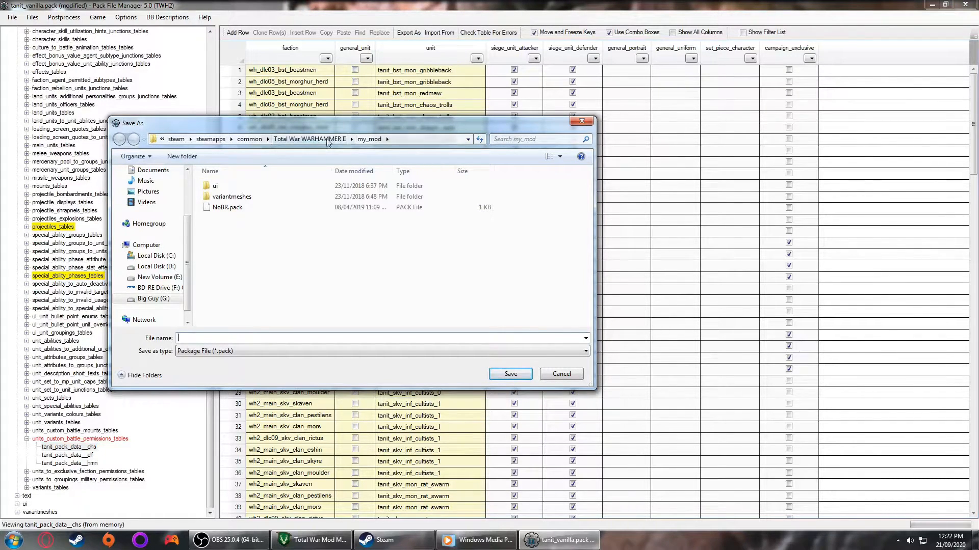
{"action": "left_click", "coordinate": [308, 139]}
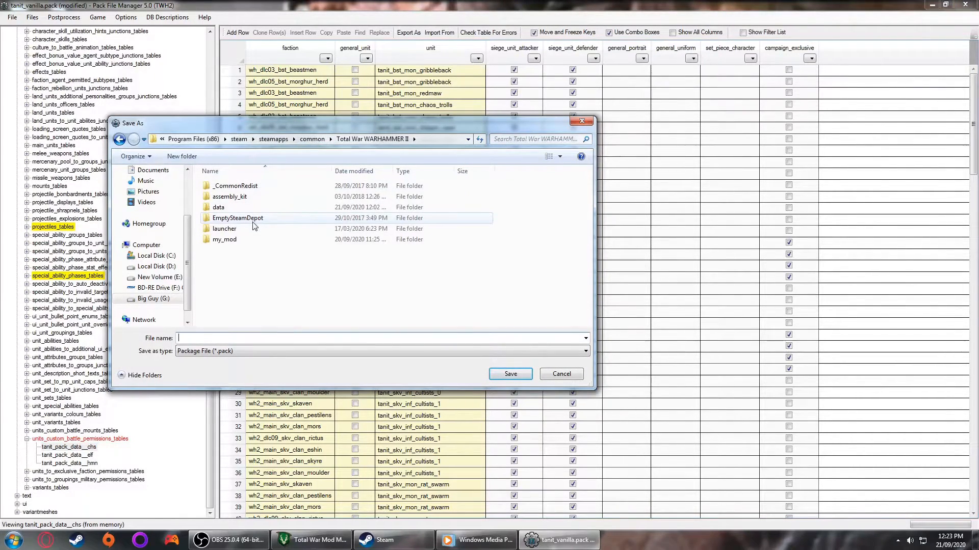
{"action": "double_click", "coordinate": [214, 207]}
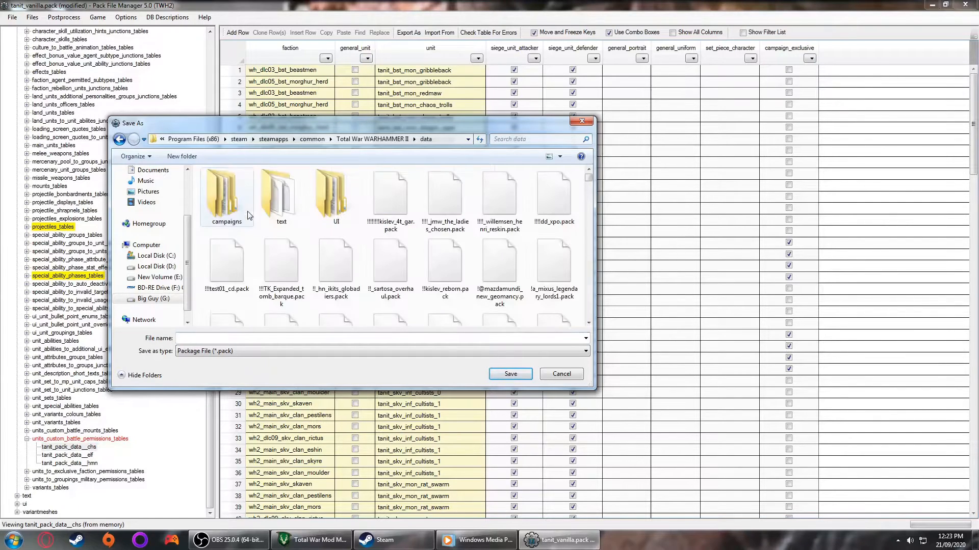
{"action": "type", "text": "Edi"}
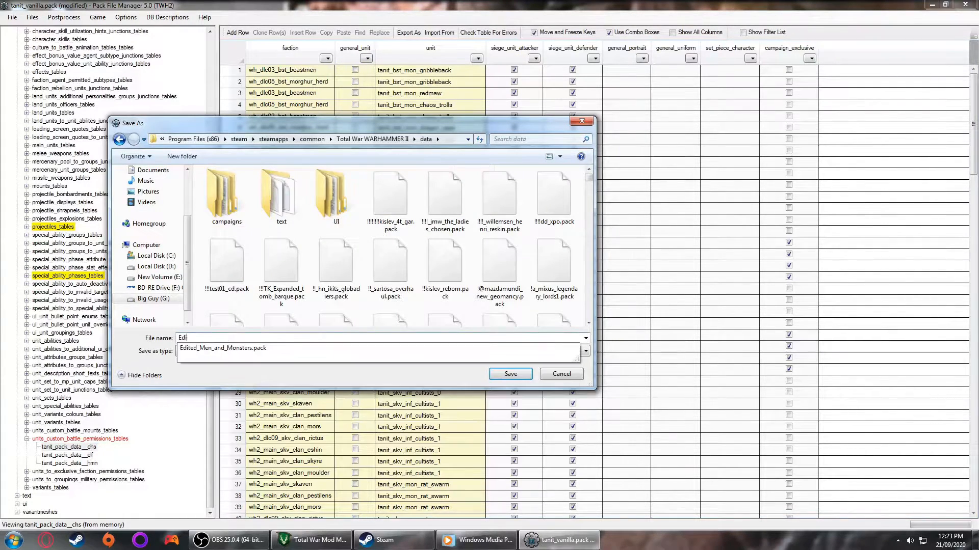
{"action": "type", "text": "Edited_O"}
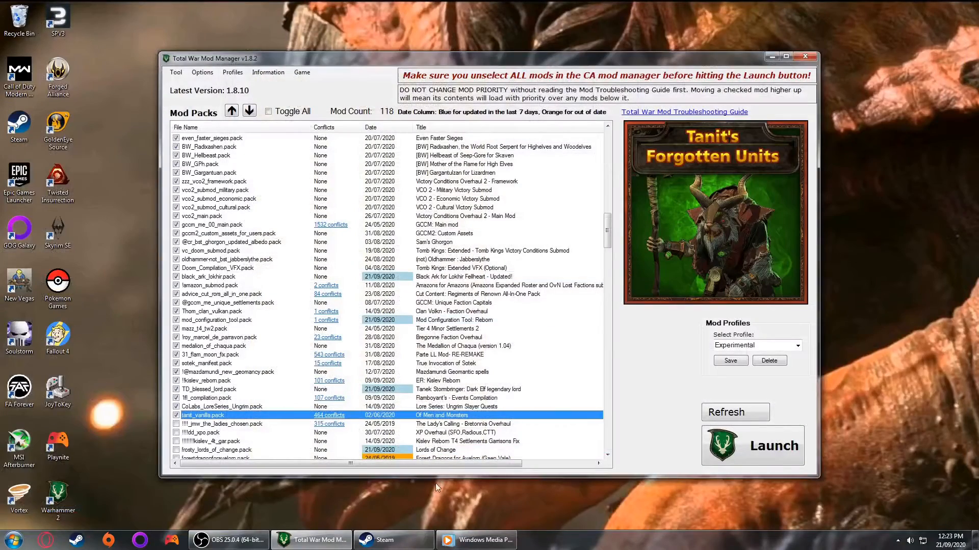
{"action": "mouse_move", "coordinate": [756, 415]}
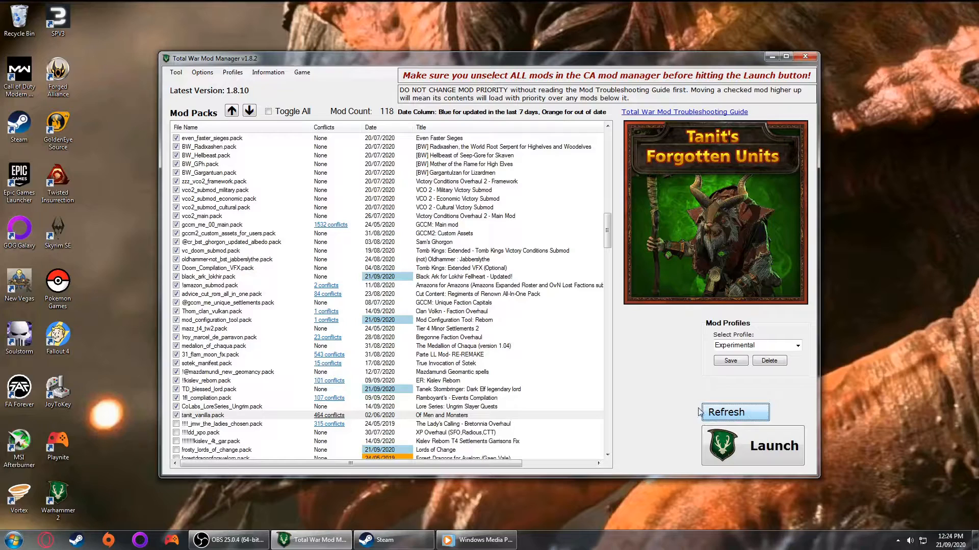
Refresh the mod pack list and disable the original tant_vanilla.pack
{"action": "left_click", "coordinate": [736, 412]}
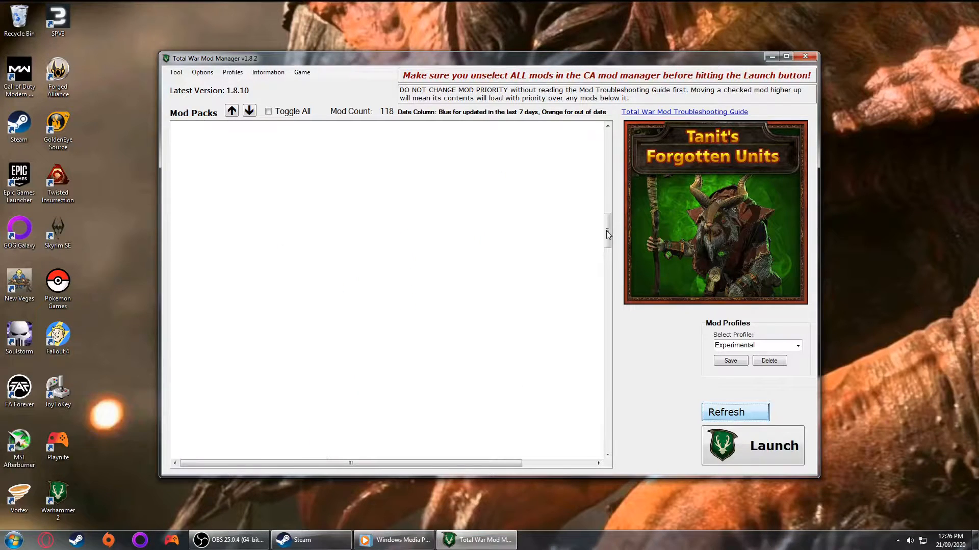
{"action": "left_click", "coordinate": [735, 411]}
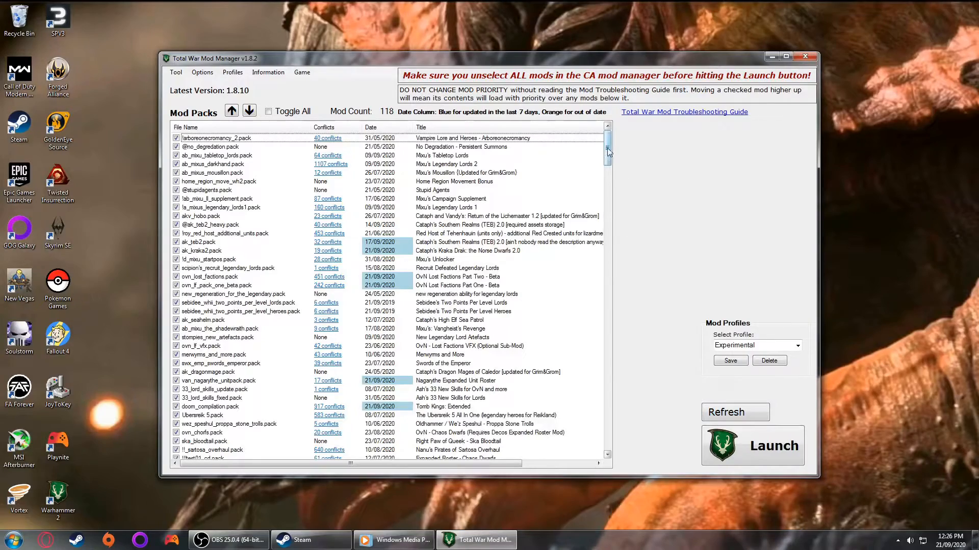
{"action": "scroll", "scroll_direction": "down", "scroll_amount": 3}
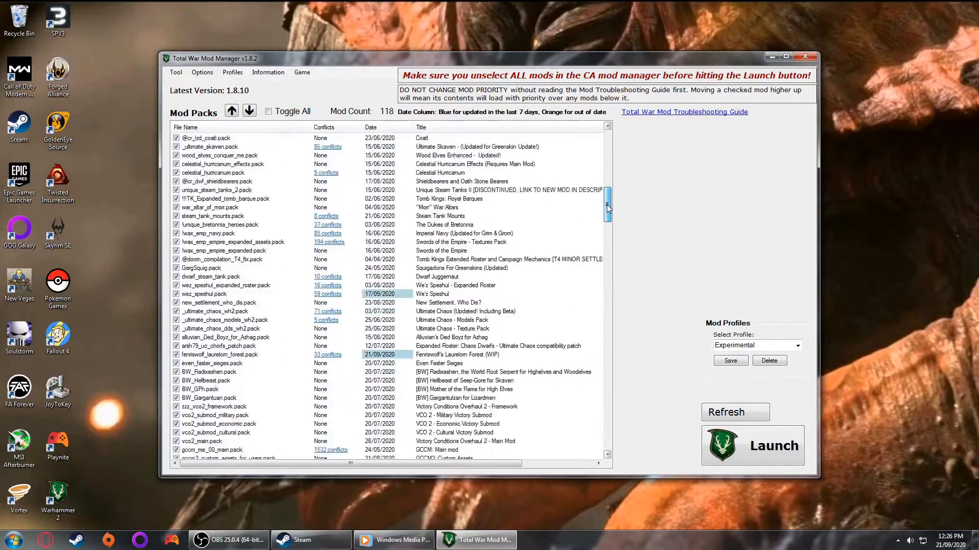
{"action": "scroll", "scroll_direction": "down", "scroll_amount": 3}
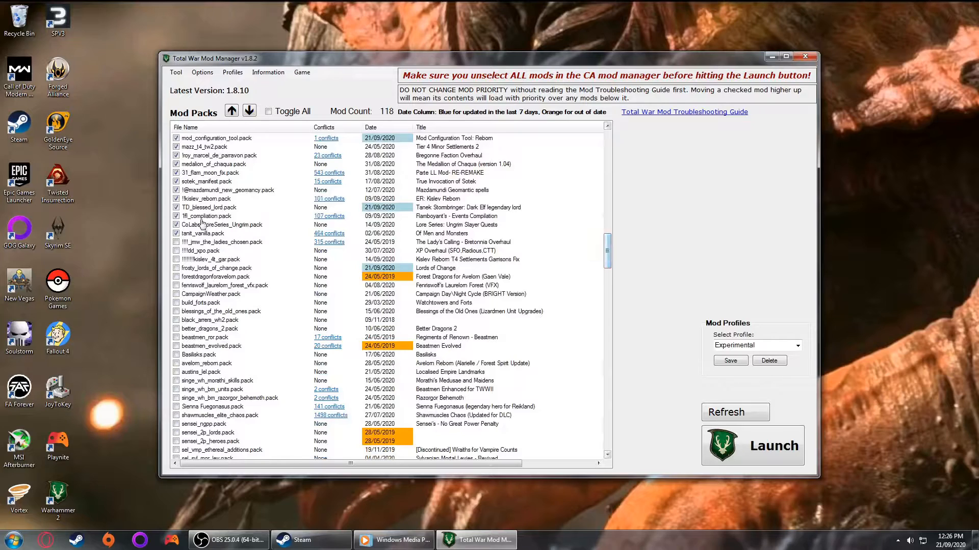
{"action": "left_click", "coordinate": [202, 232]}
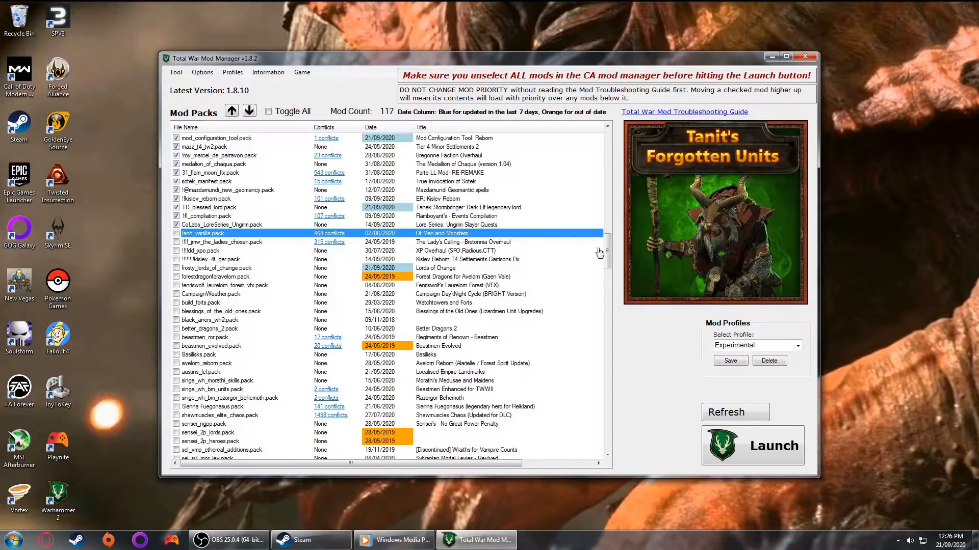
Enable the new Edited_Men_and_Monsters.pack further down the list
{"action": "scroll", "scroll_direction": "down", "scroll_amount": 3}
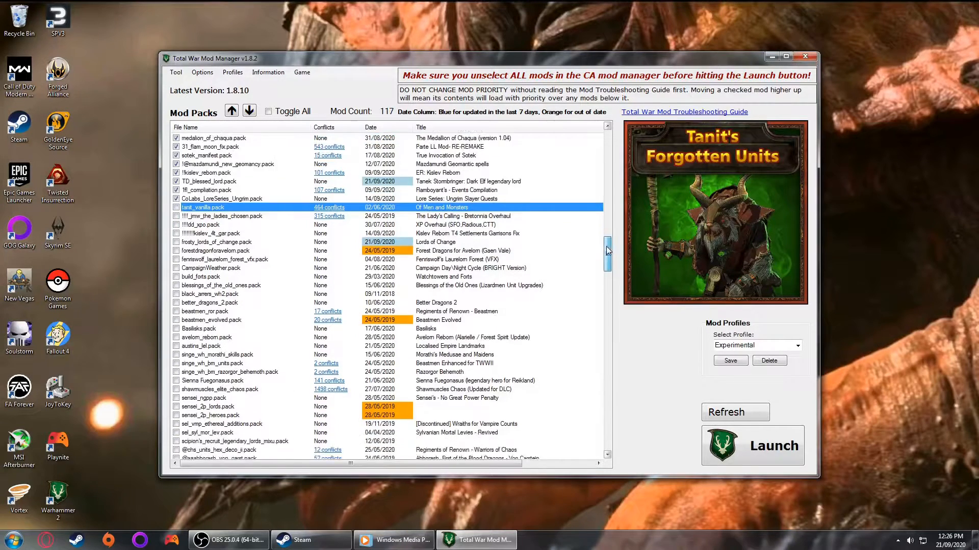
{"action": "scroll", "scroll_direction": "down", "scroll_amount": 3}
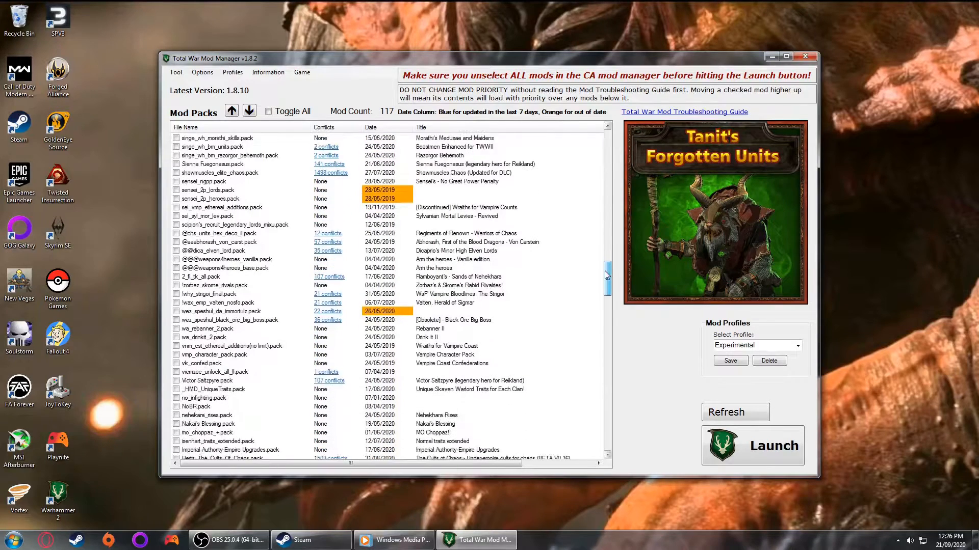
{"action": "scroll", "scroll_direction": "down", "scroll_amount": 3}
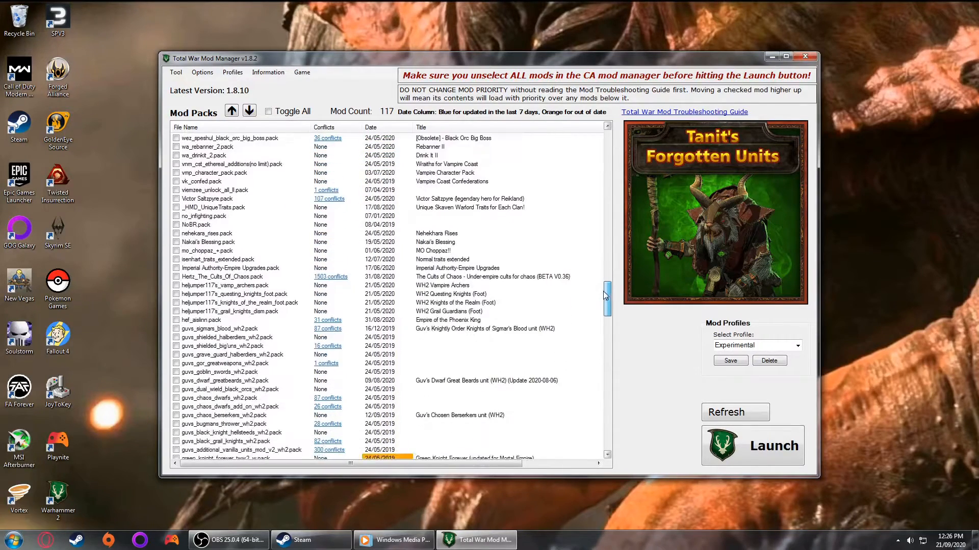
{"action": "scroll", "scroll_direction": "down", "scroll_amount": 3}
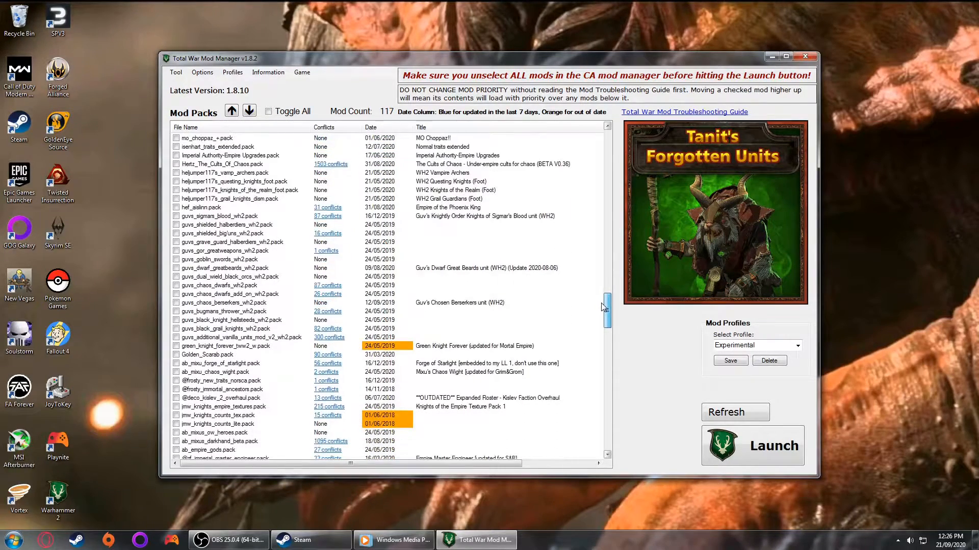
{"action": "scroll", "scroll_direction": "down", "scroll_amount": 3}
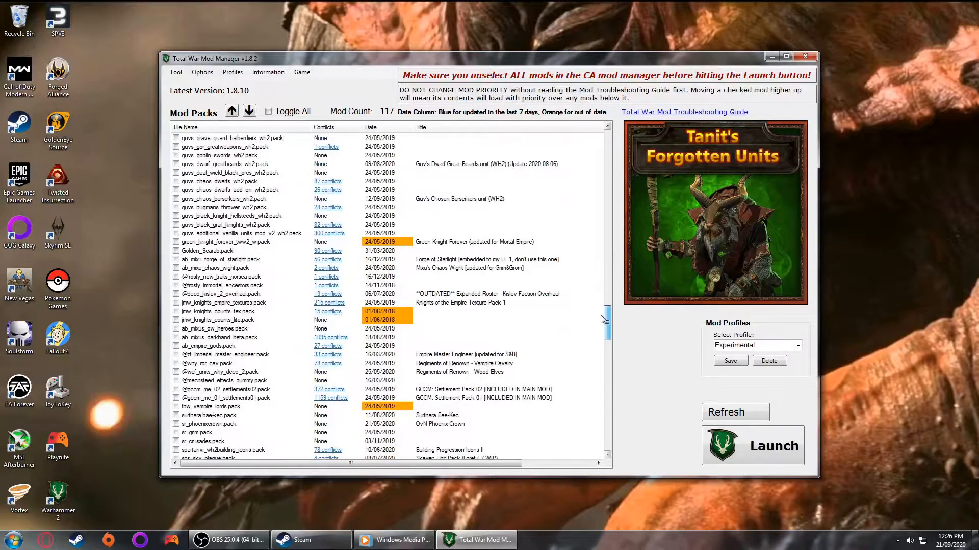
{"action": "scroll", "scroll_direction": "down", "scroll_amount": 3}
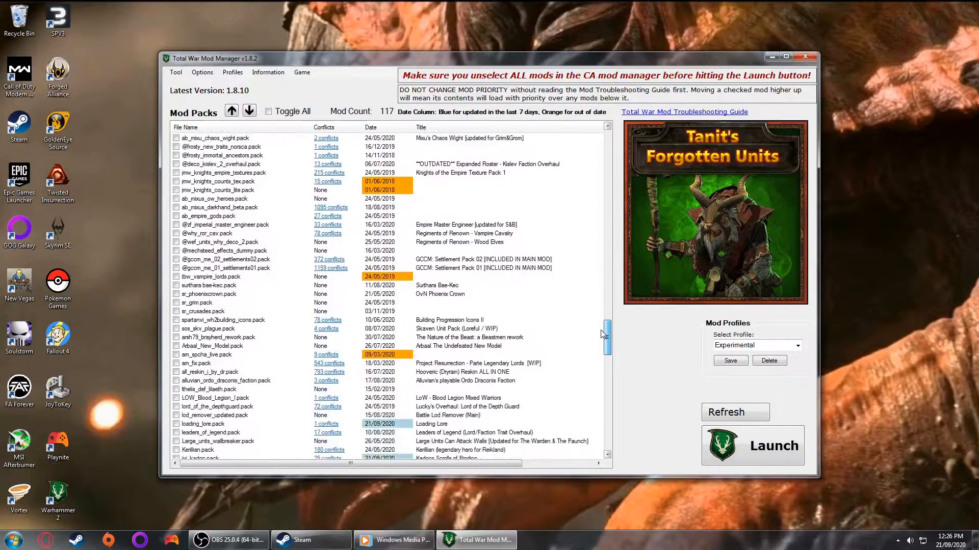
{"action": "scroll", "scroll_direction": "down", "scroll_amount": 3}
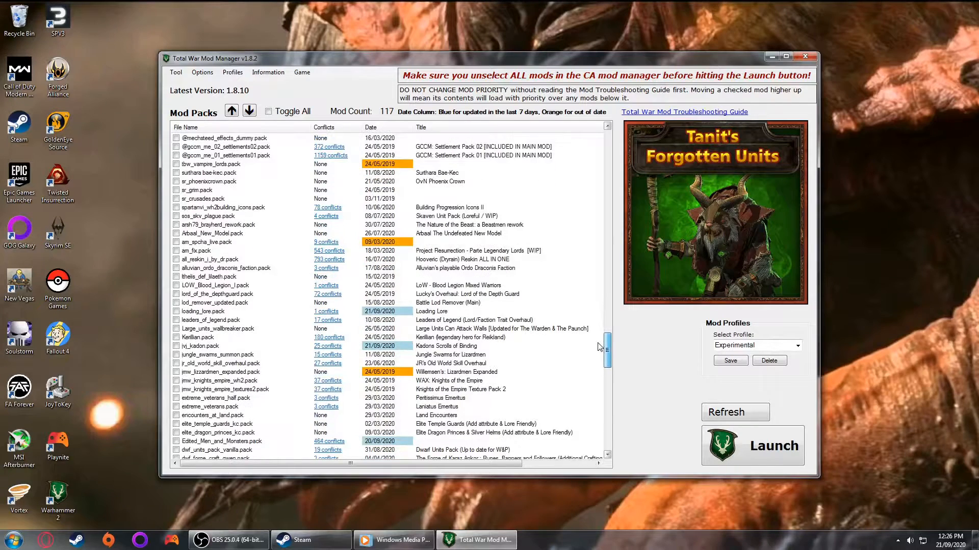
{"action": "left_click", "coordinate": [178, 423]}
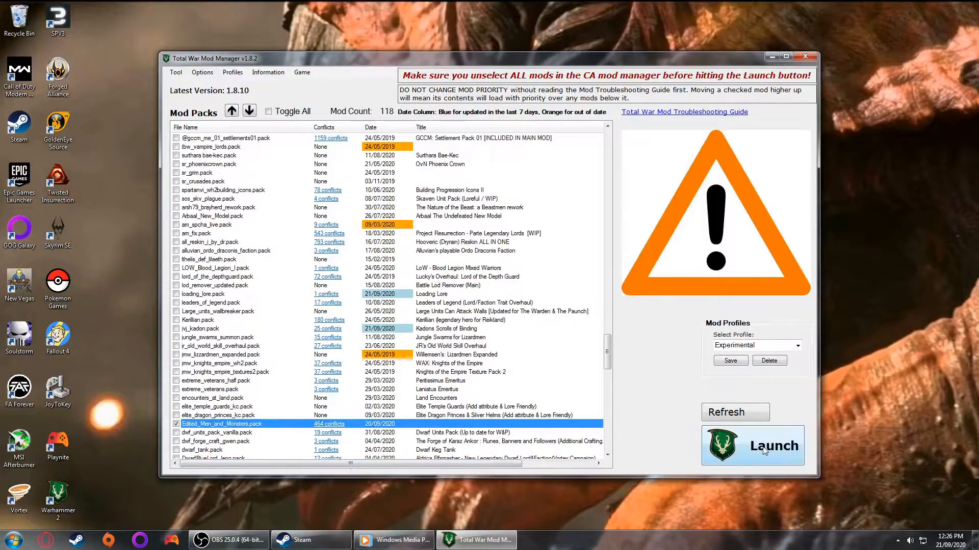
Launch Warhammer II with the edited pack and check the Beastmen roster in Custom Battle
{"action": "left_click", "coordinate": [769, 446]}
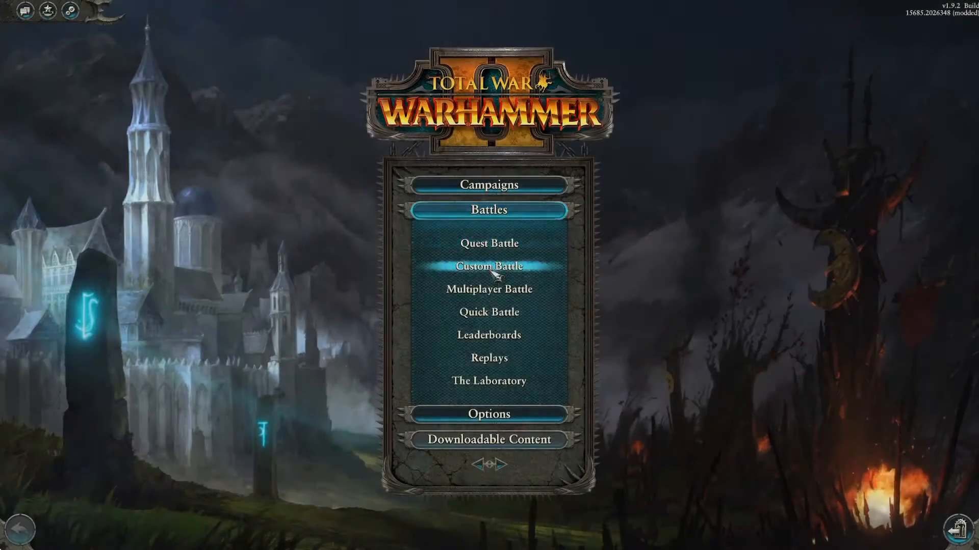
{"action": "left_click", "coordinate": [488, 267]}
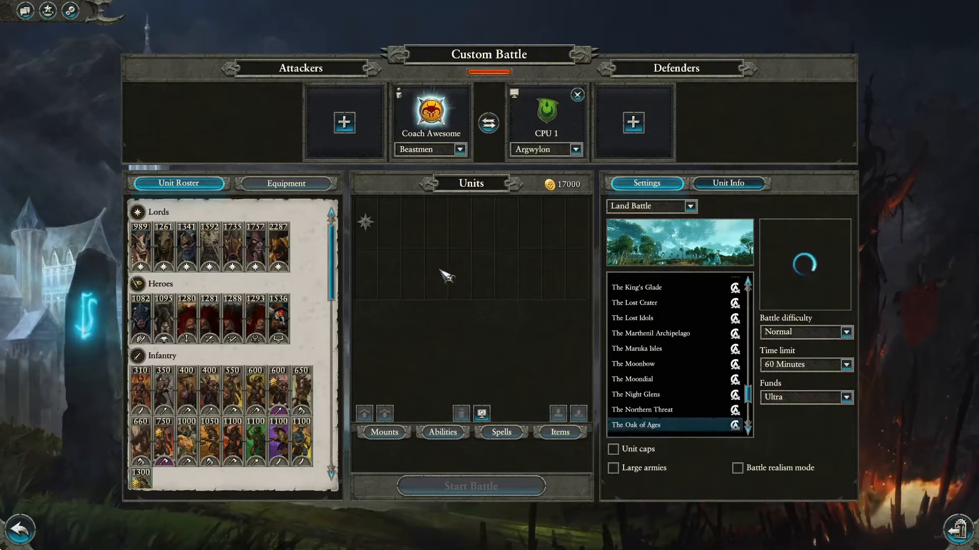
{"action": "scroll", "scroll_direction": "down", "scroll_amount": 3}
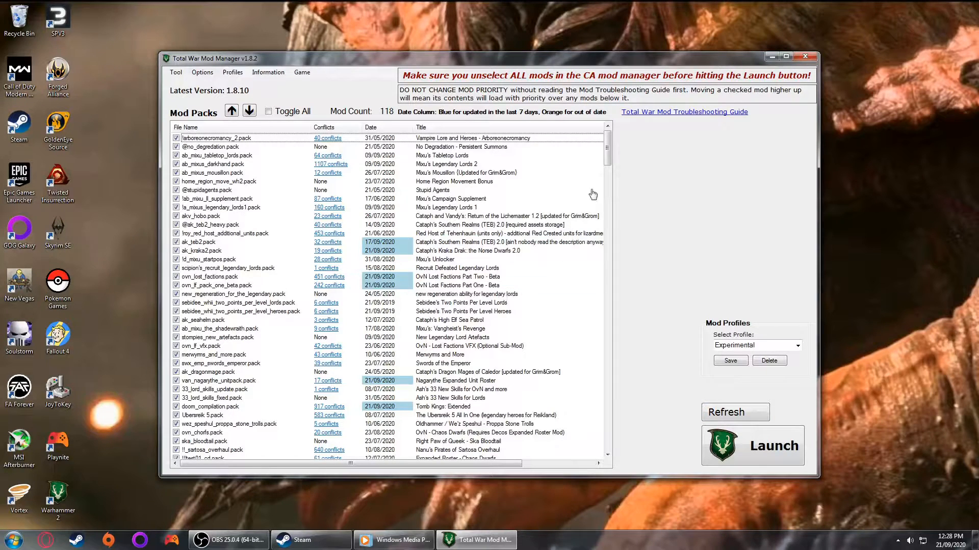
{"action": "mouse_move", "coordinate": [607, 153]}
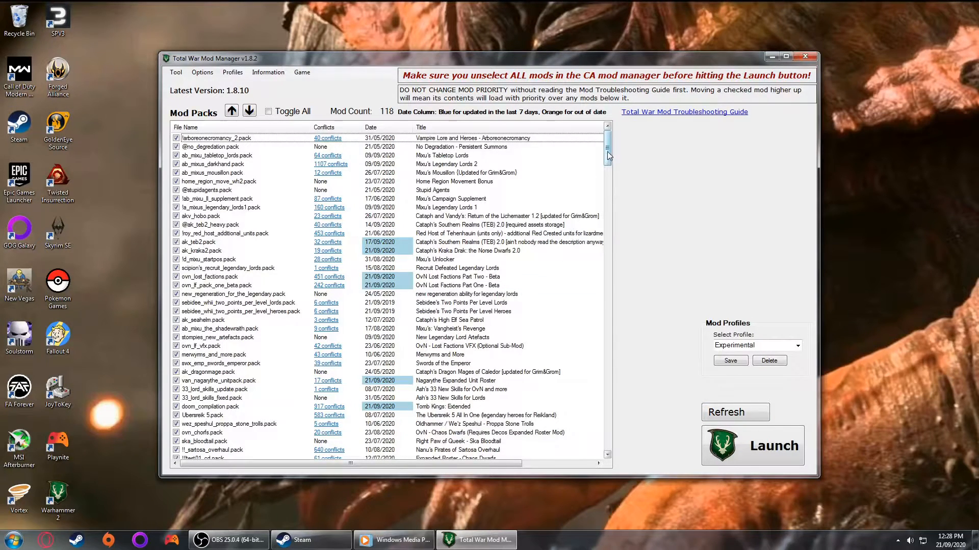
{"action": "left_click_drag", "start_coordinate": [607, 153], "coordinate": [607, 218]}
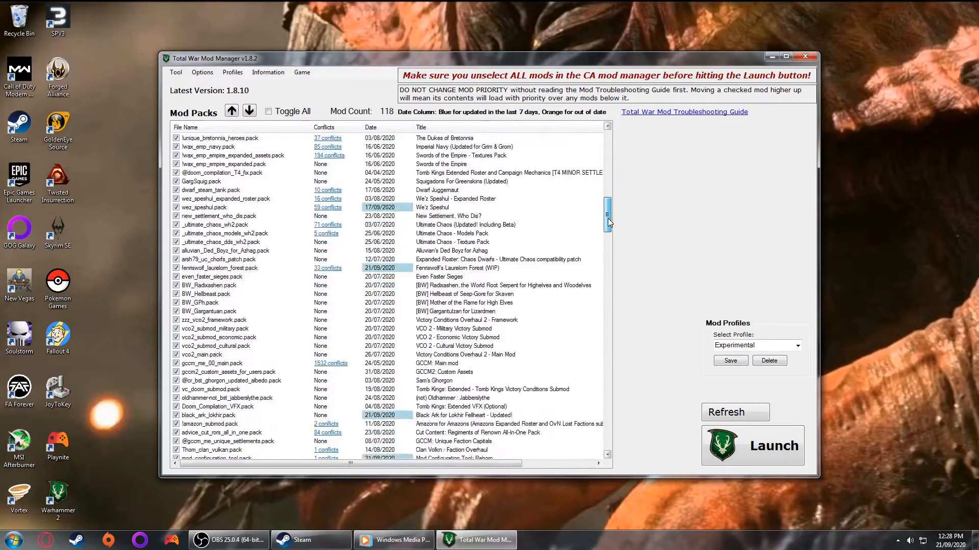
{"action": "scroll", "scroll_direction": "down", "scroll_amount": 3}
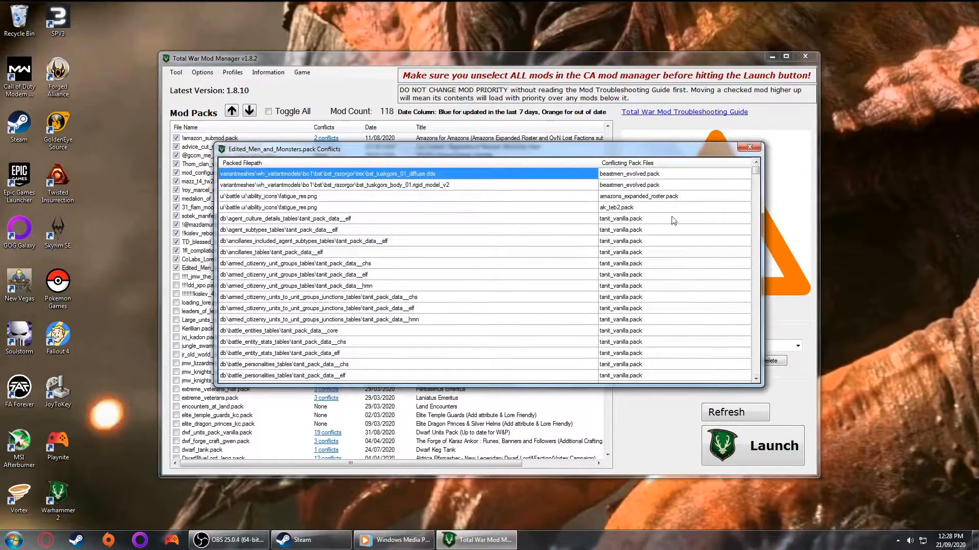
{"action": "scroll", "scroll_direction": "down", "scroll_amount": 3}
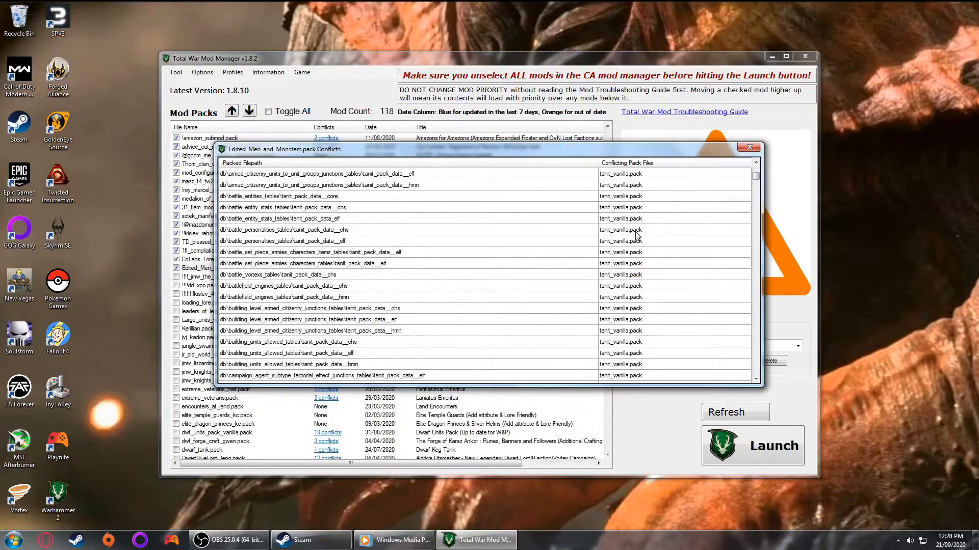
{"action": "scroll", "scroll_direction": "down", "scroll_amount": 3}
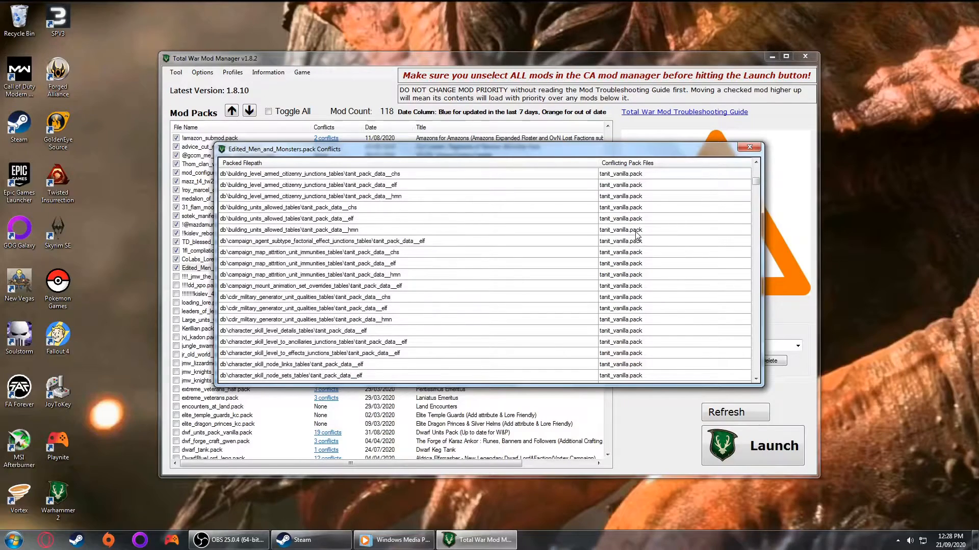
{"action": "scroll", "scroll_direction": "down", "scroll_amount": 3}
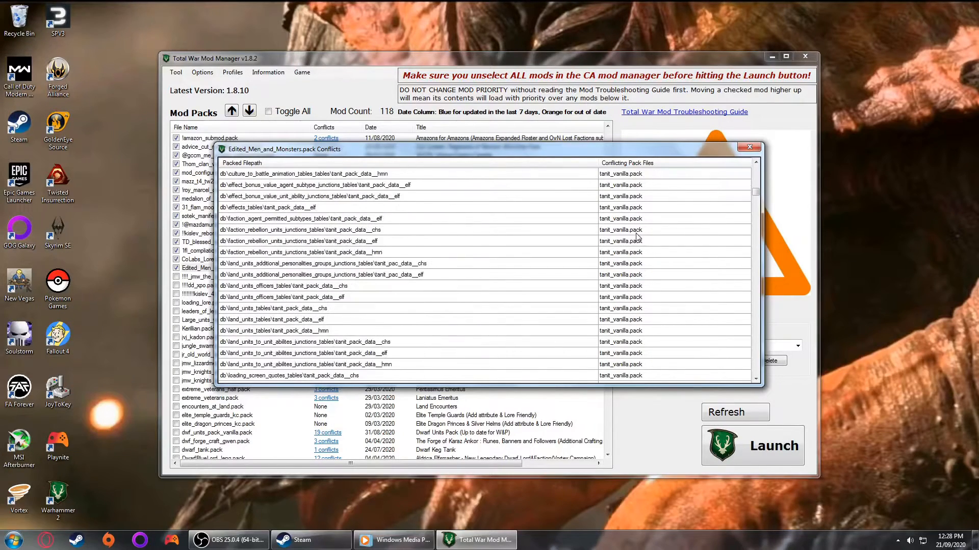
{"action": "scroll", "scroll_direction": "down", "scroll_amount": 3}
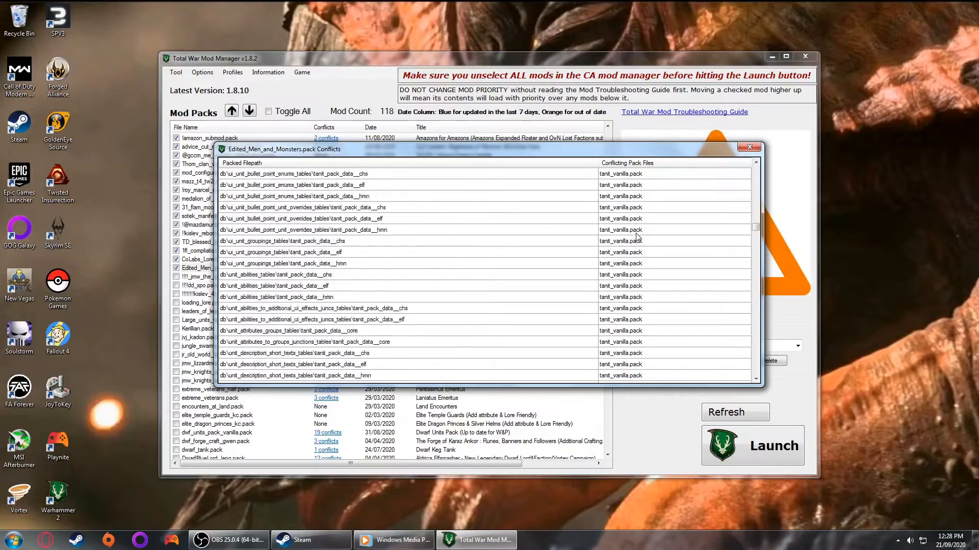
{"action": "scroll", "scroll_direction": "down", "scroll_amount": 3}
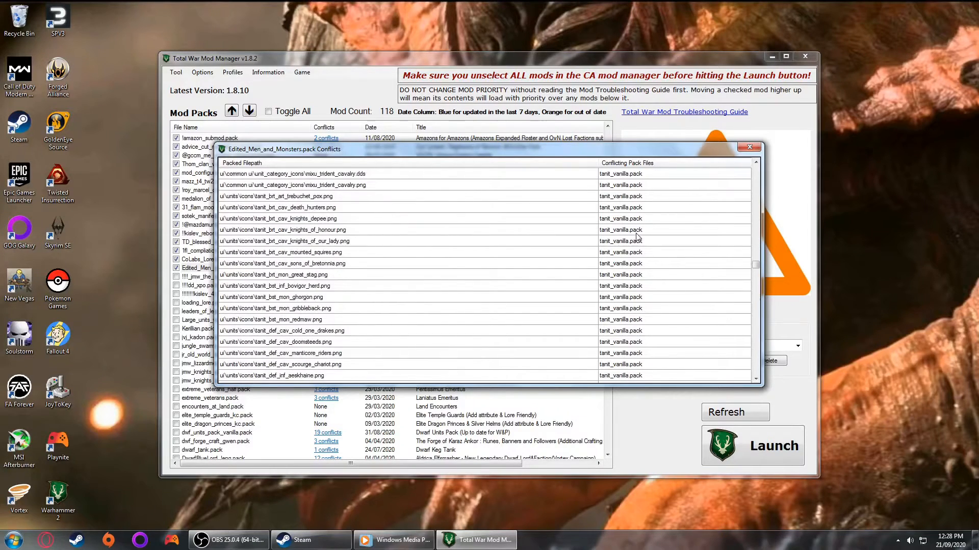
{"action": "left_click", "coordinate": [748, 147]}
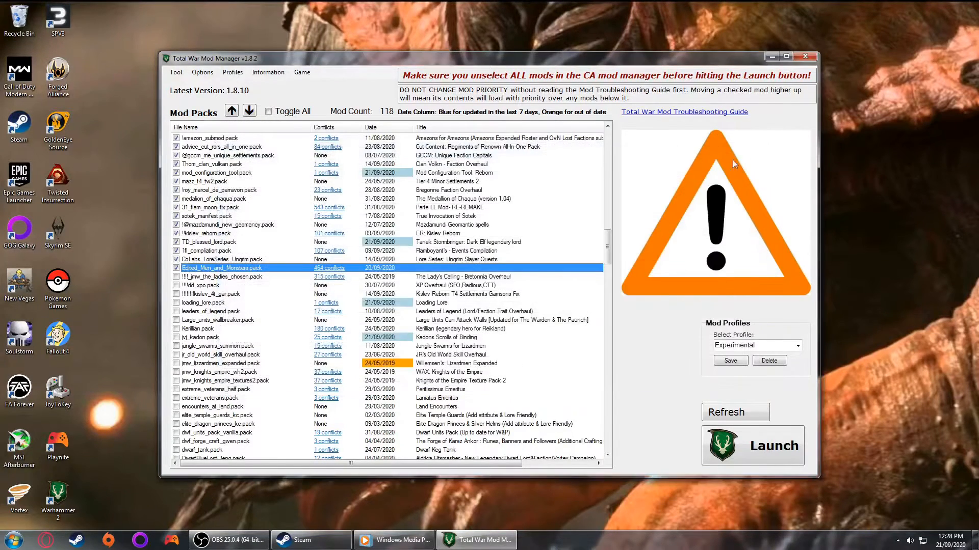
Launch Warhammer II with the mods, reach deployment for Khazrak's attack on Estalia and quick save
{"action": "left_click", "coordinate": [752, 444]}
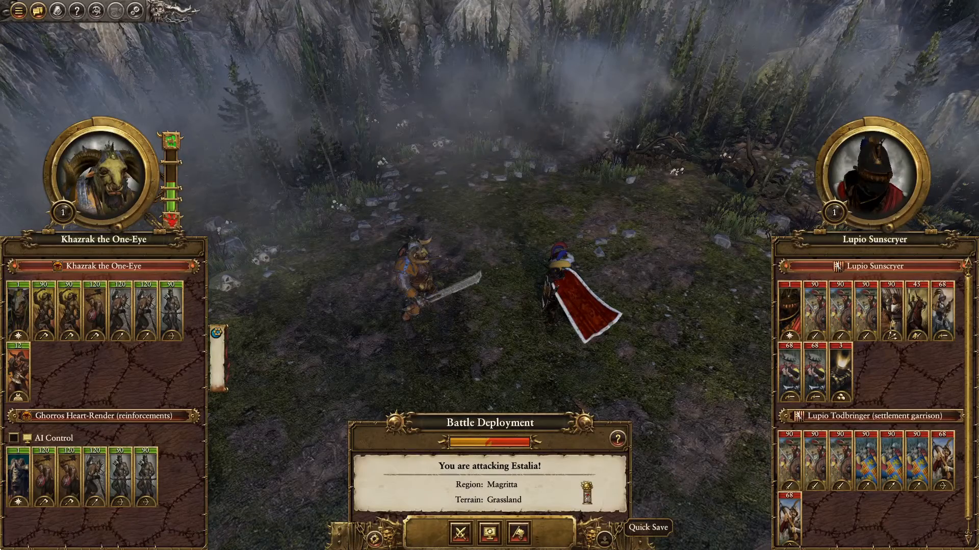
{"action": "left_click", "coordinate": [645, 541]}
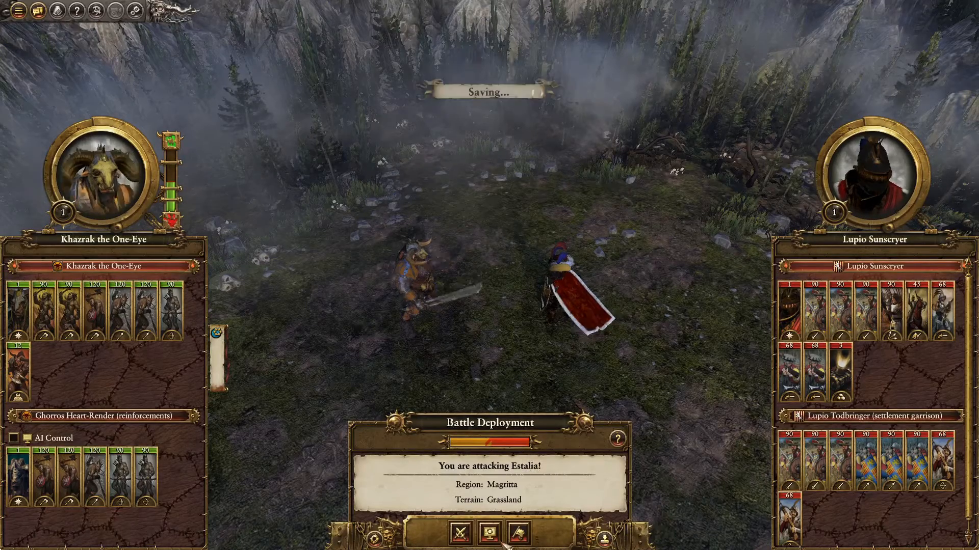